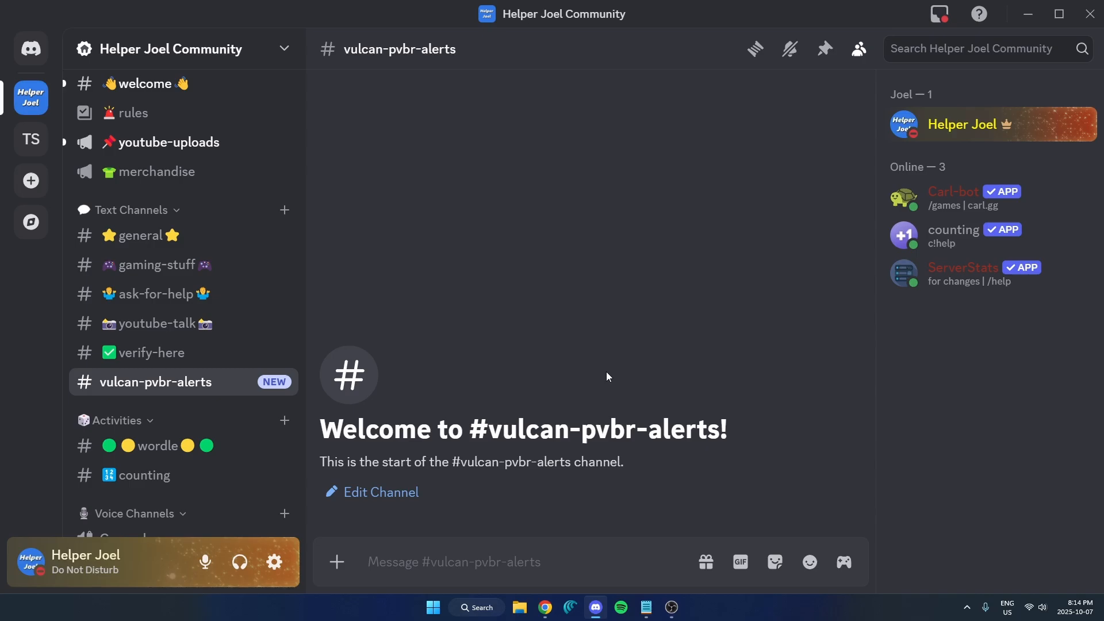
mouse_move(607, 371)
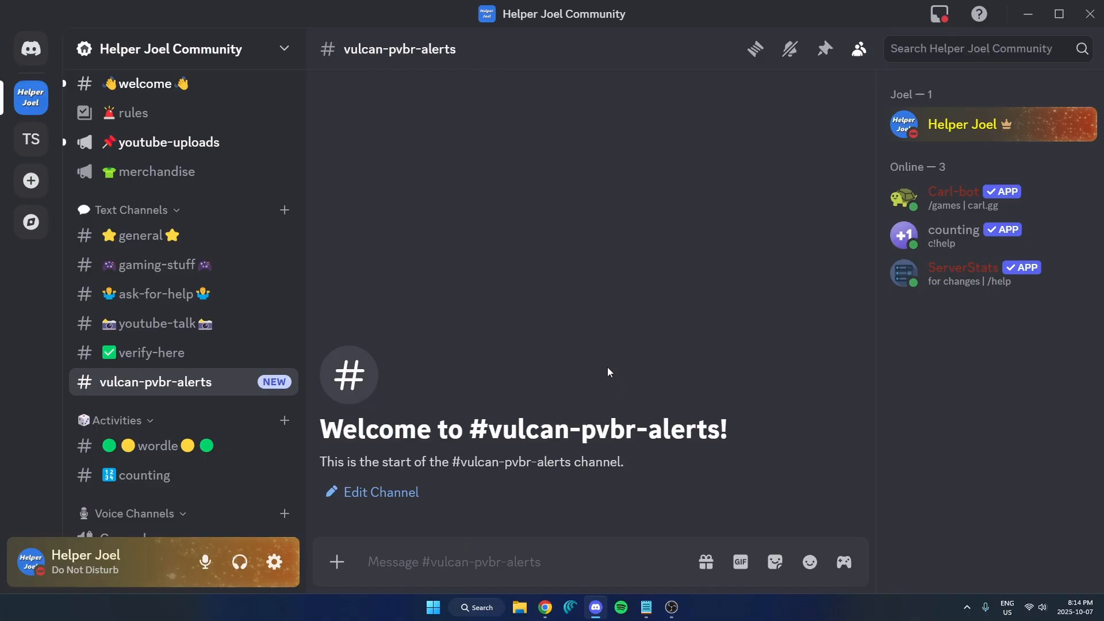
mouse_move(612, 375)
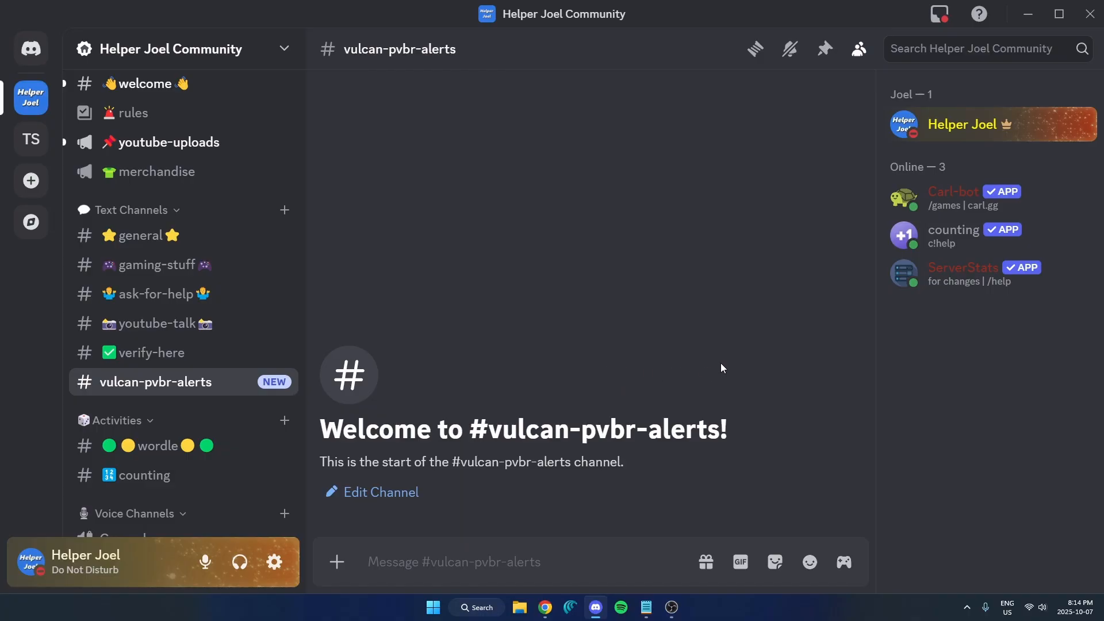
mouse_move(676, 365)
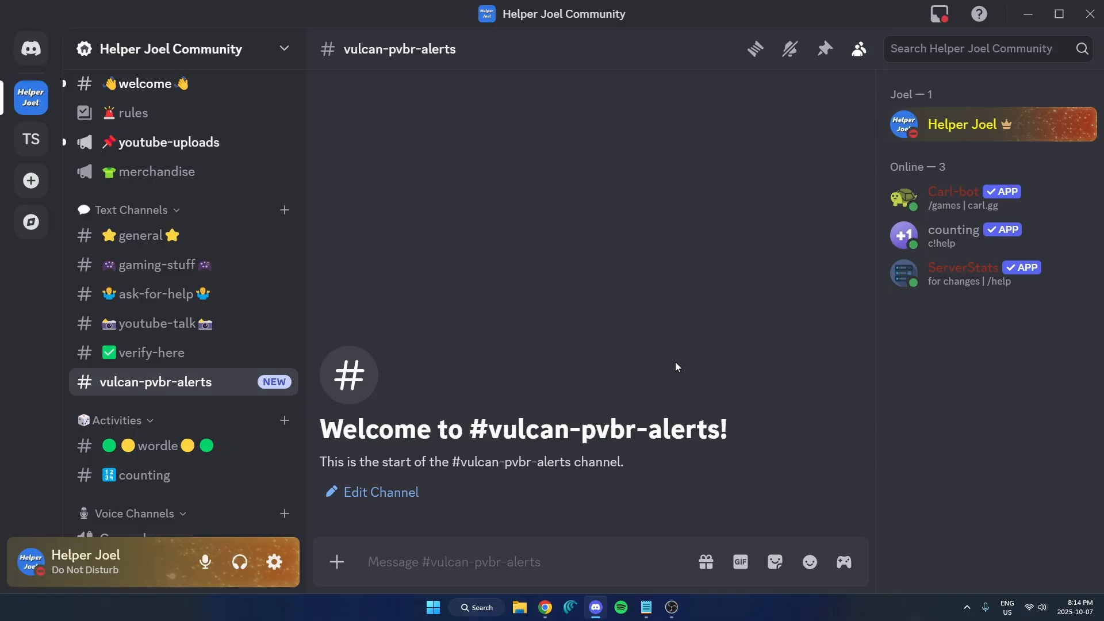
mouse_move(657, 365)
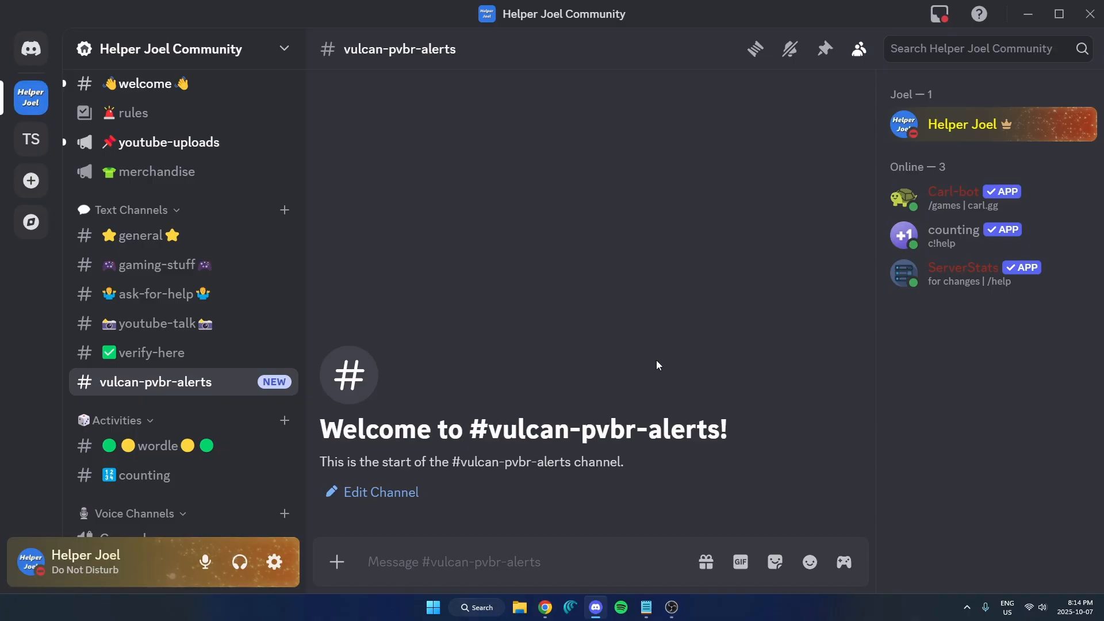
mouse_move(31, 222)
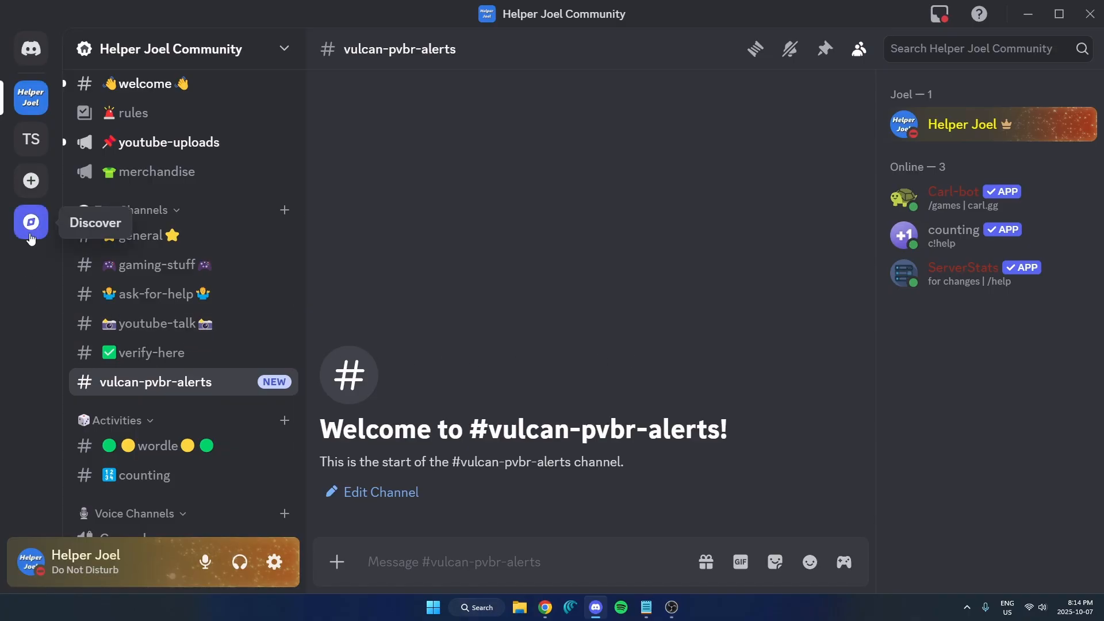
- Find the Vulcan app under Discover > Apps by searching 'vulcan' and start adding it to a server
left_click(31, 222)
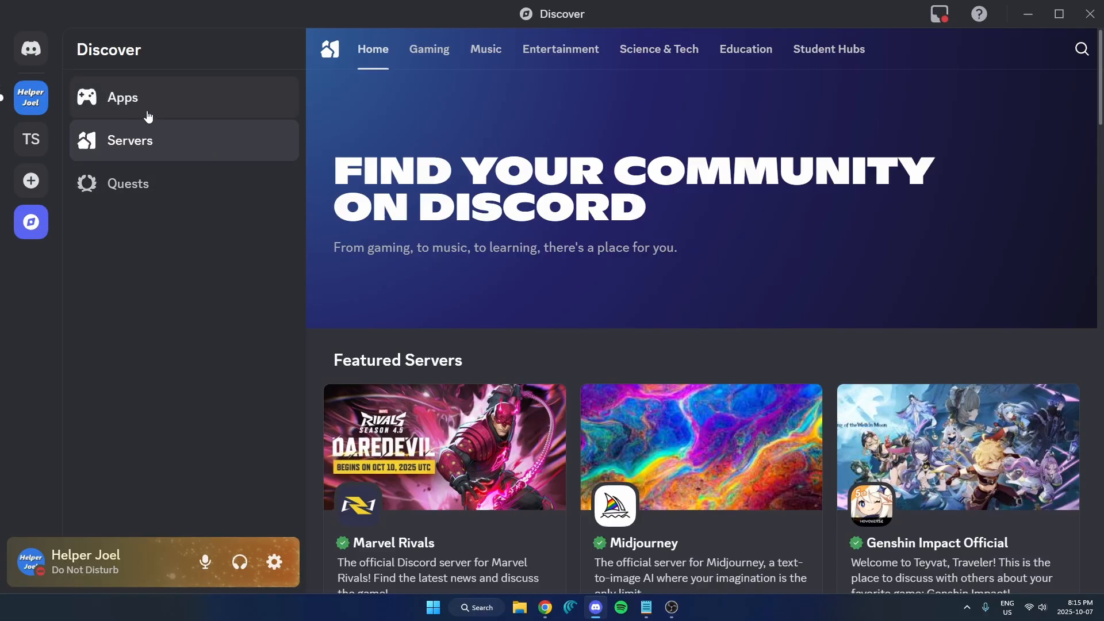
left_click(122, 97)
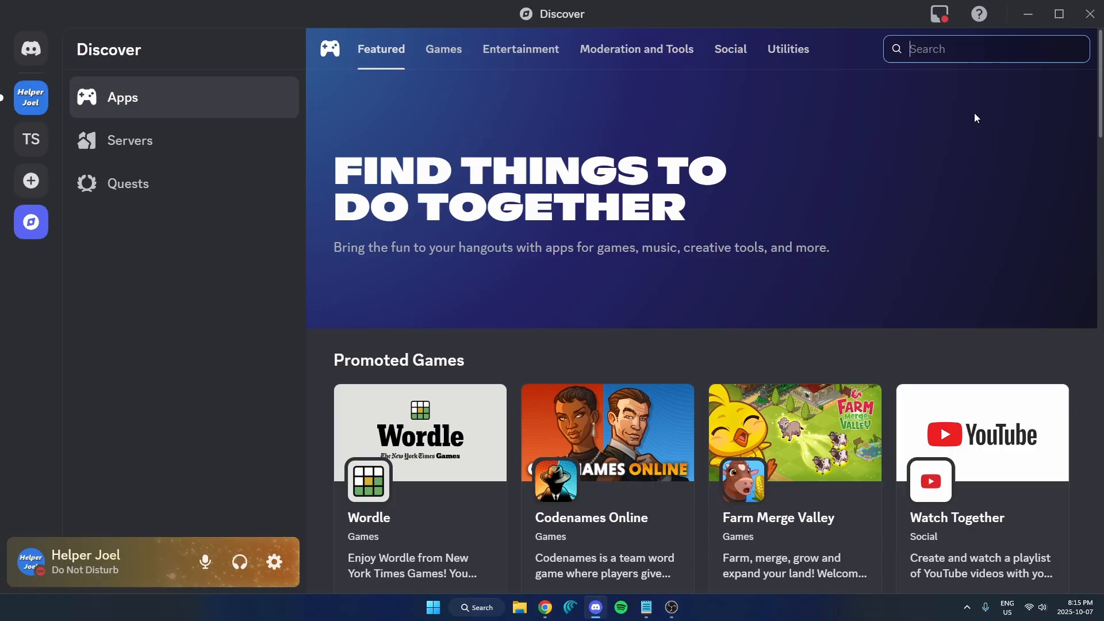
type("vulcan")
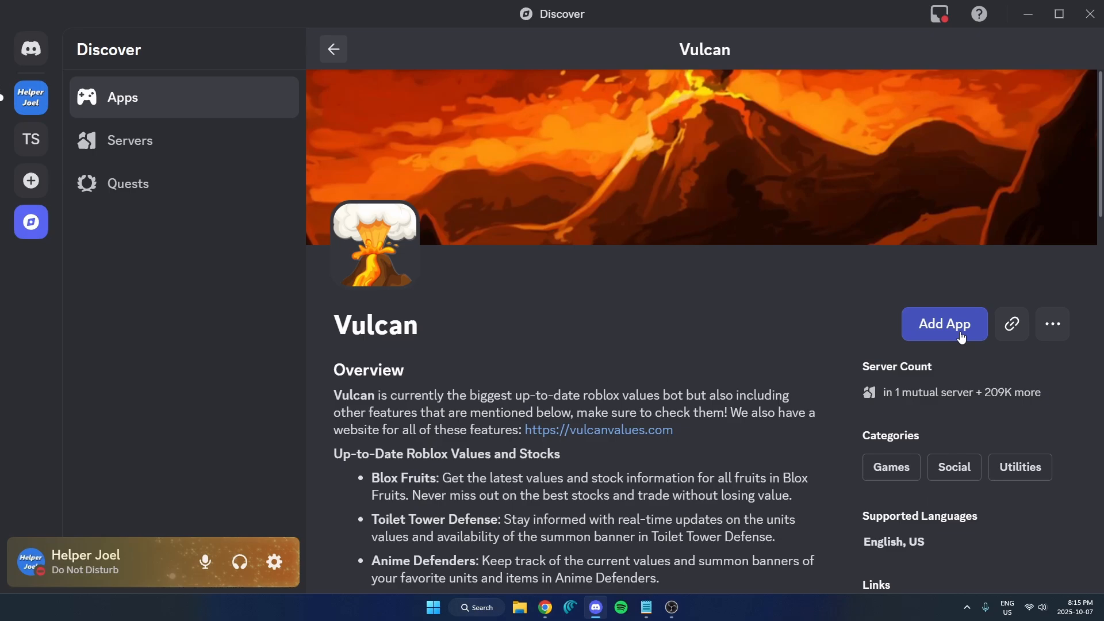
left_click(943, 324)
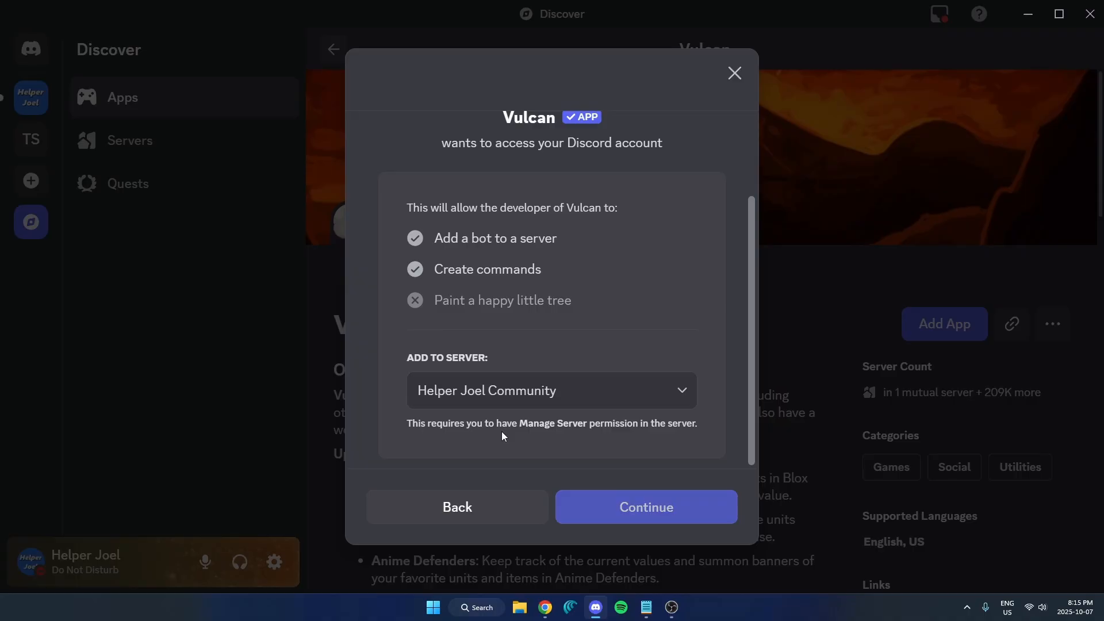
- Continue with Helper Joel Community and authorize Vulcan with its default permissions
left_click(645, 508)
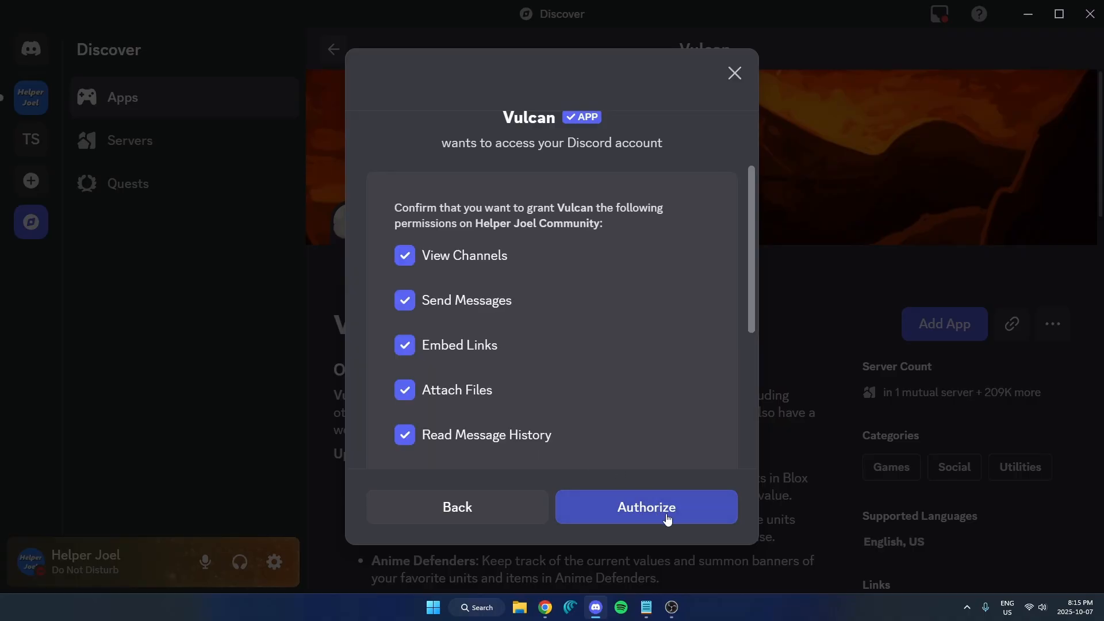
left_click(646, 506)
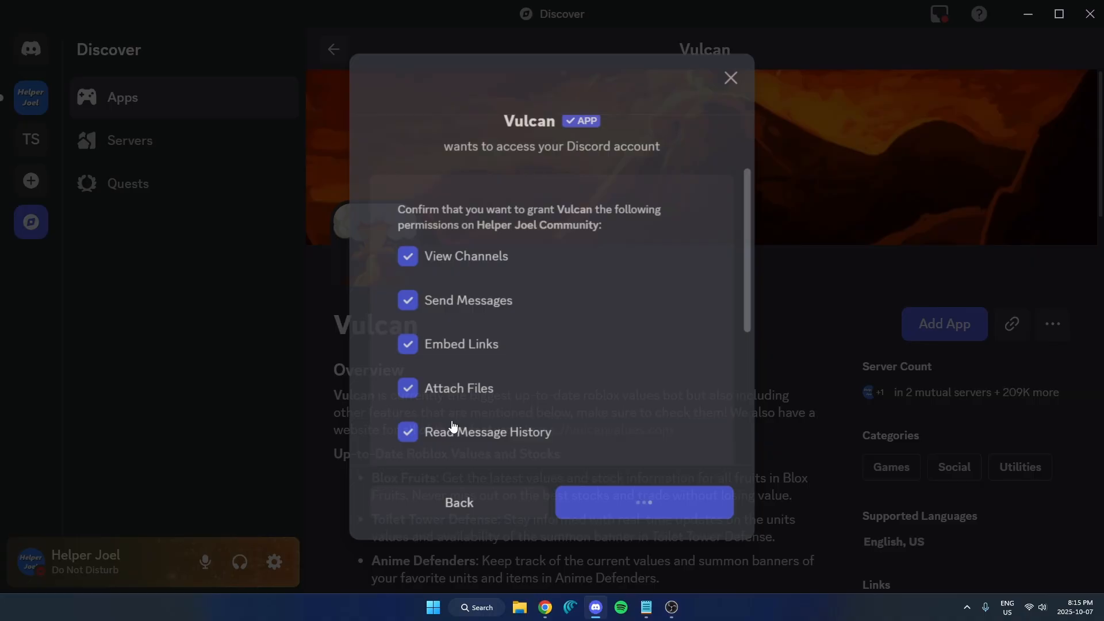
left_click(644, 503)
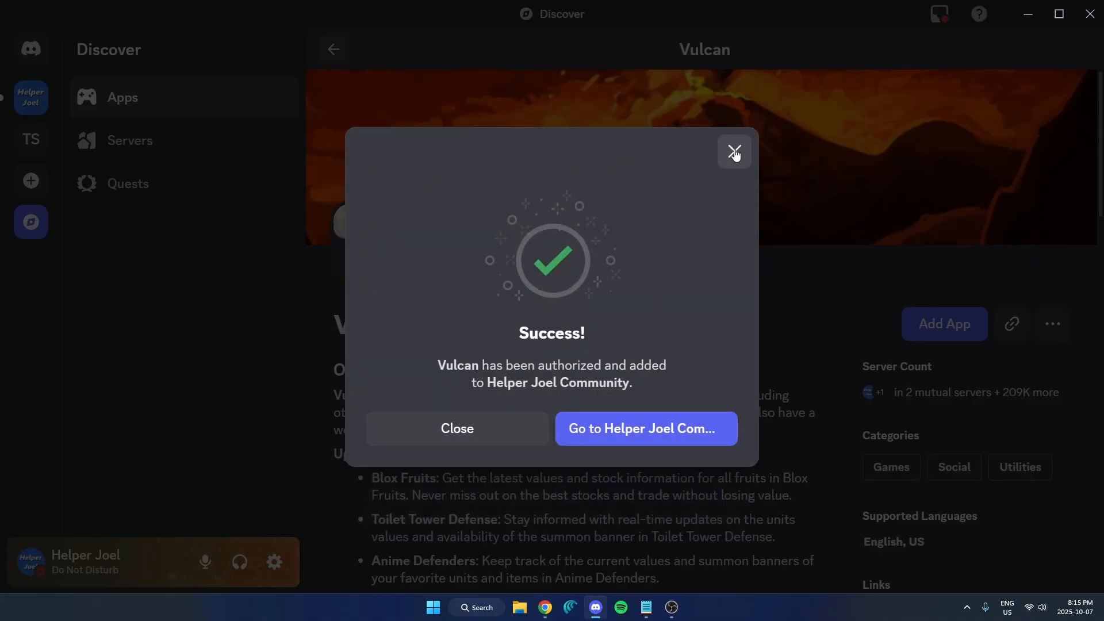
- Return to the Helper Joel Community server where Vulcan now shows as an online member
left_click(644, 428)
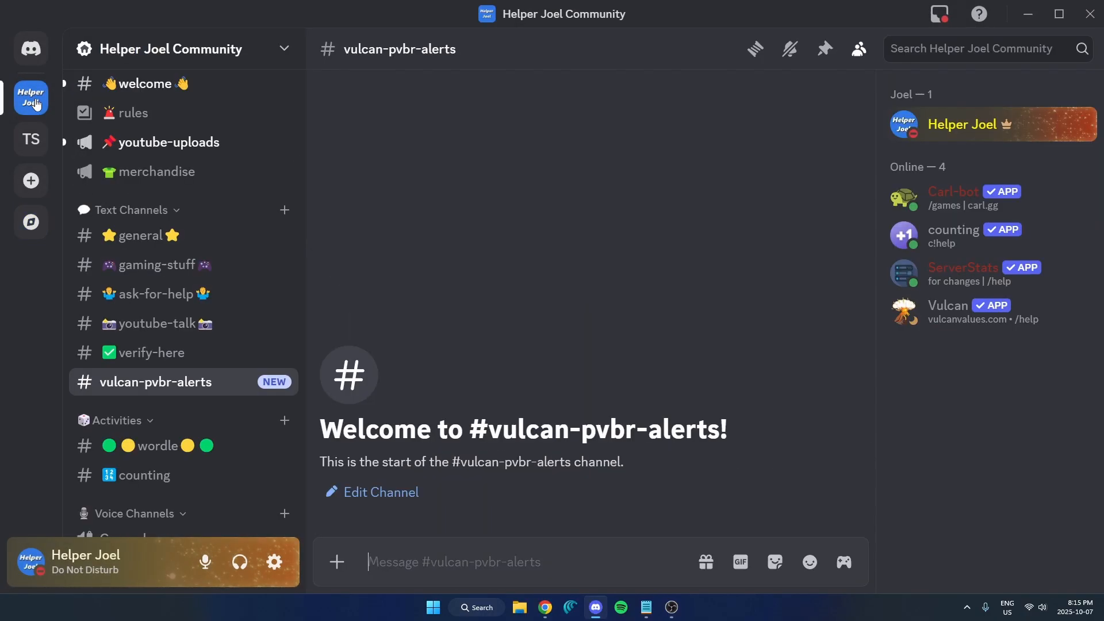
mouse_move(600, 365)
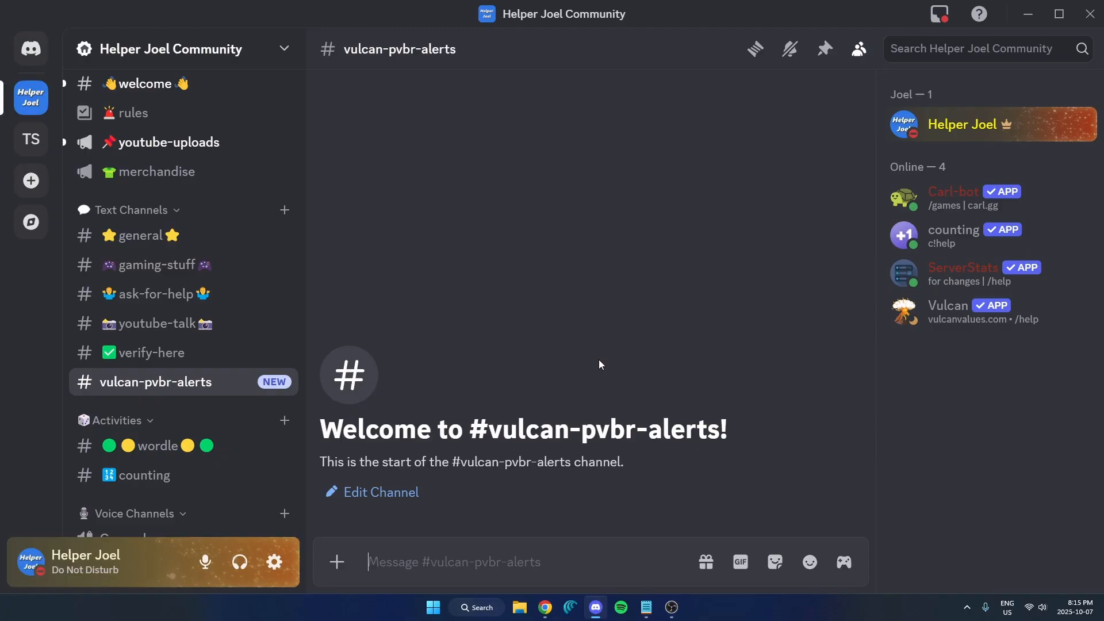
mouse_move(613, 363)
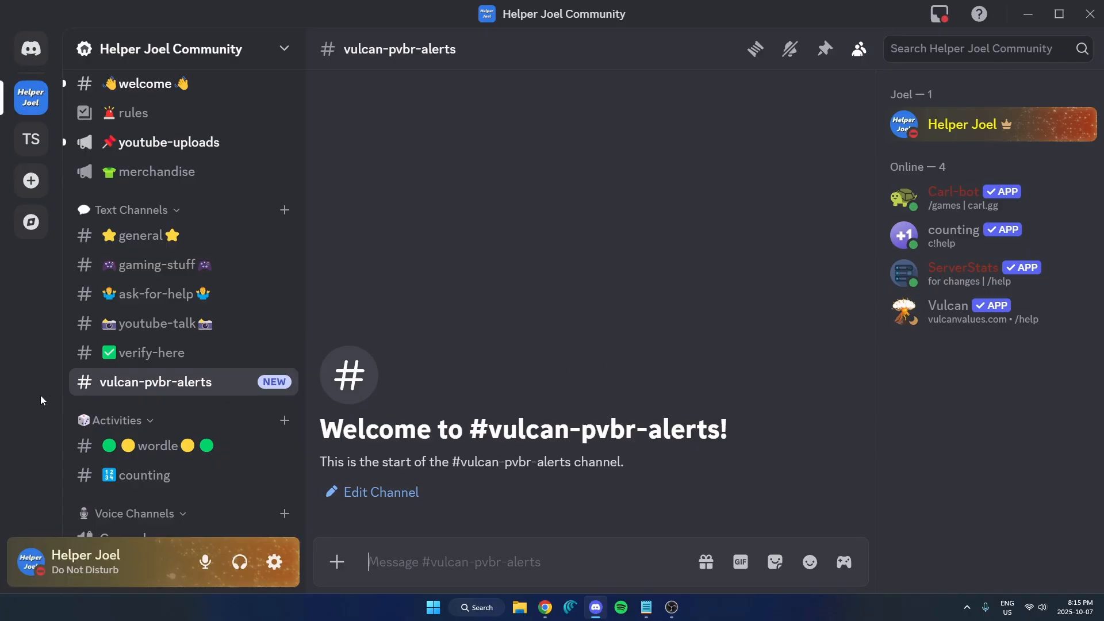
mouse_move(160, 382)
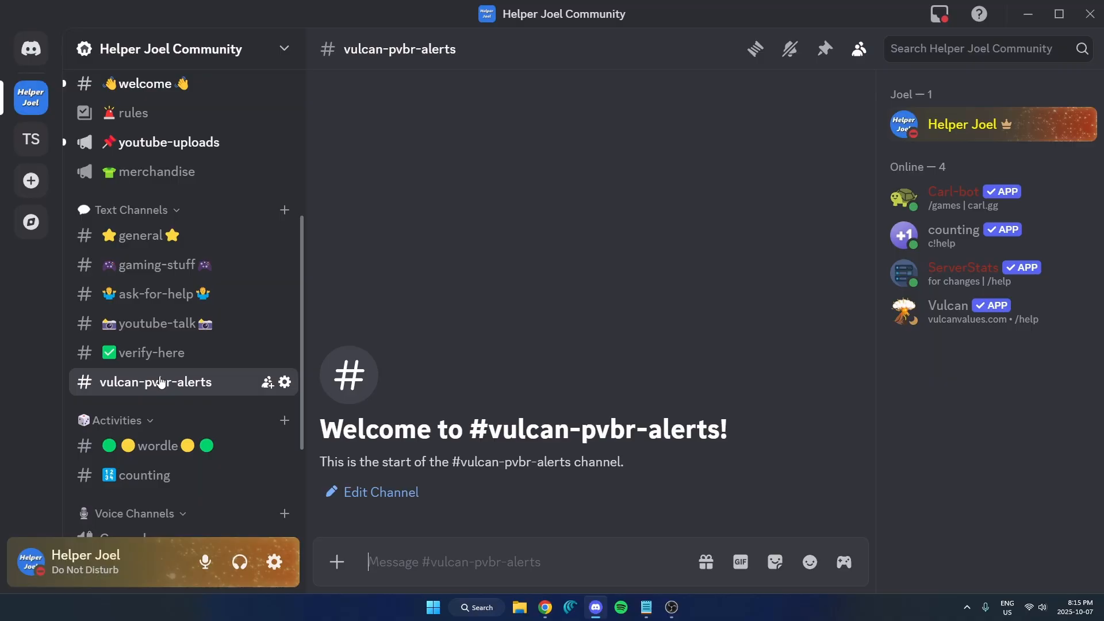
mouse_move(218, 382)
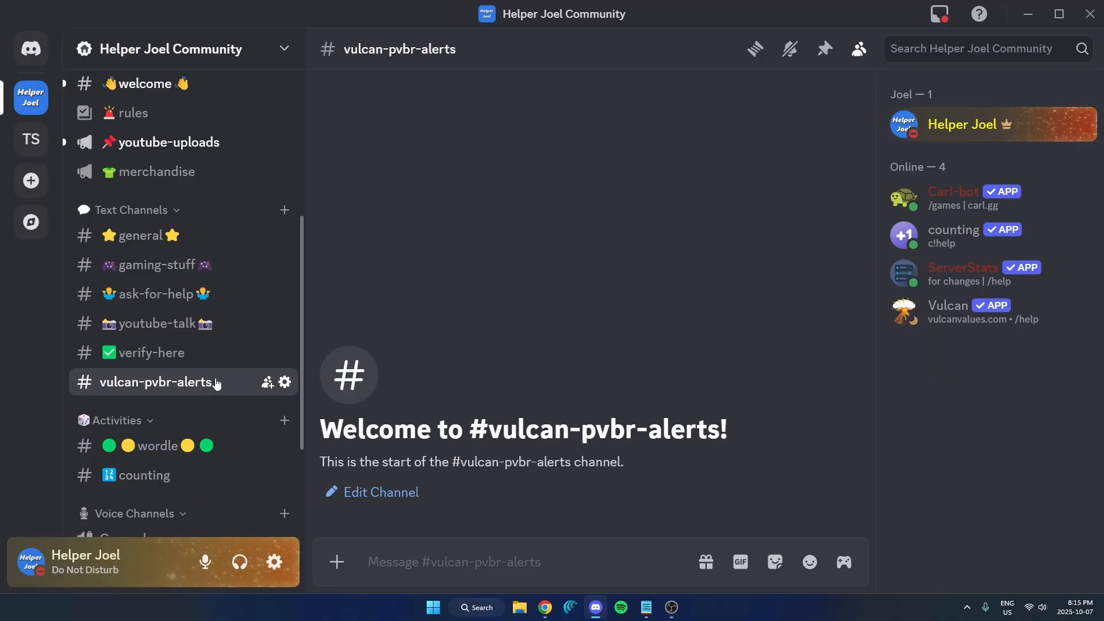
mouse_move(284, 382)
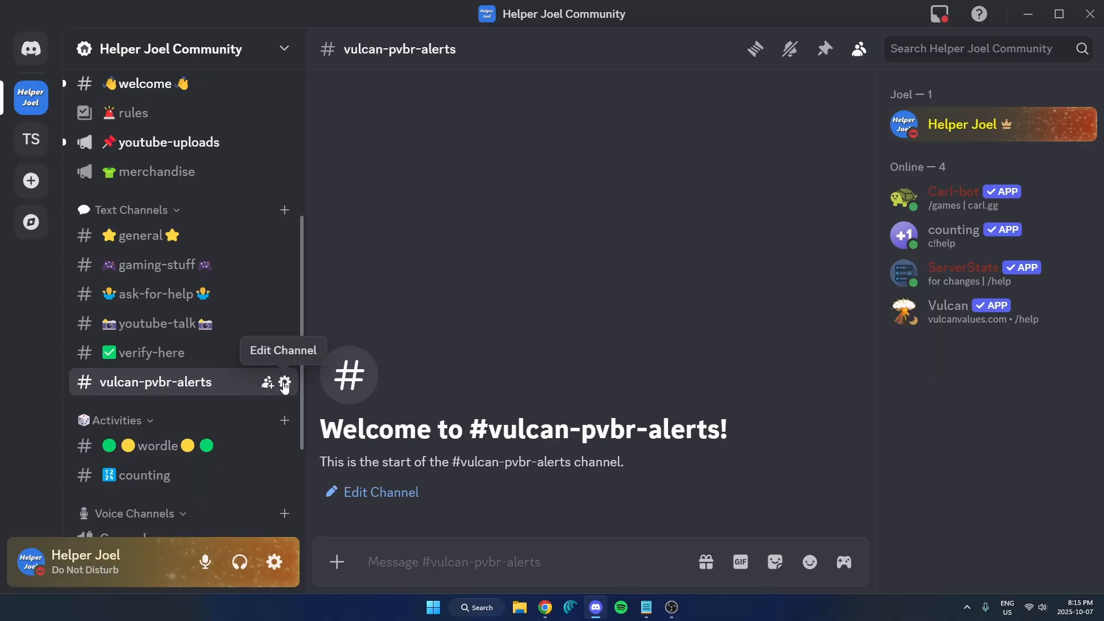
left_click(285, 383)
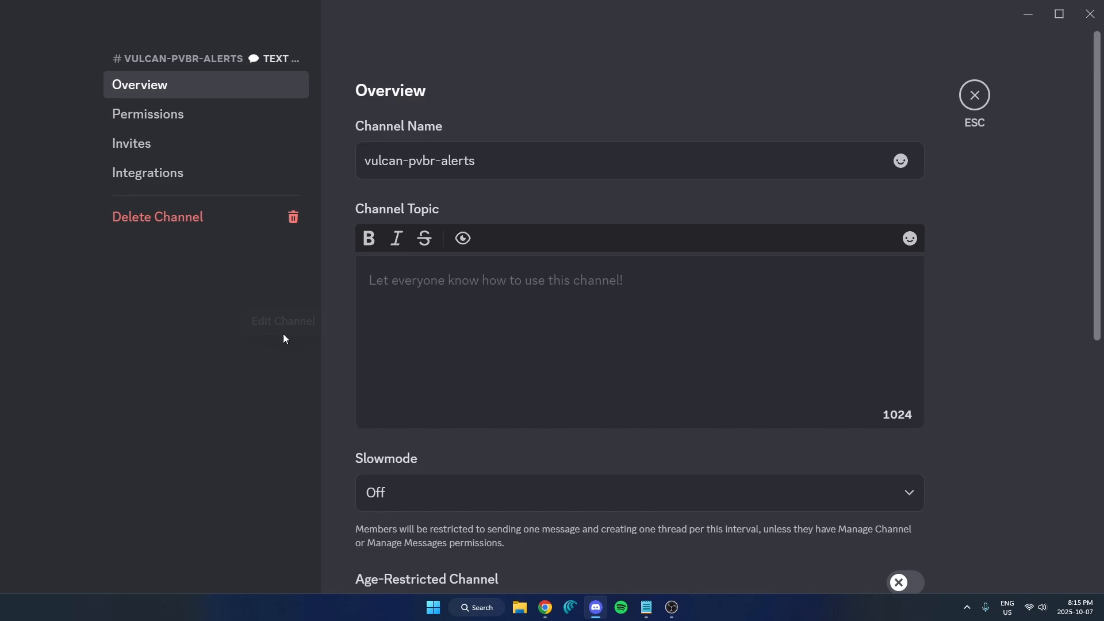
mouse_move(177, 119)
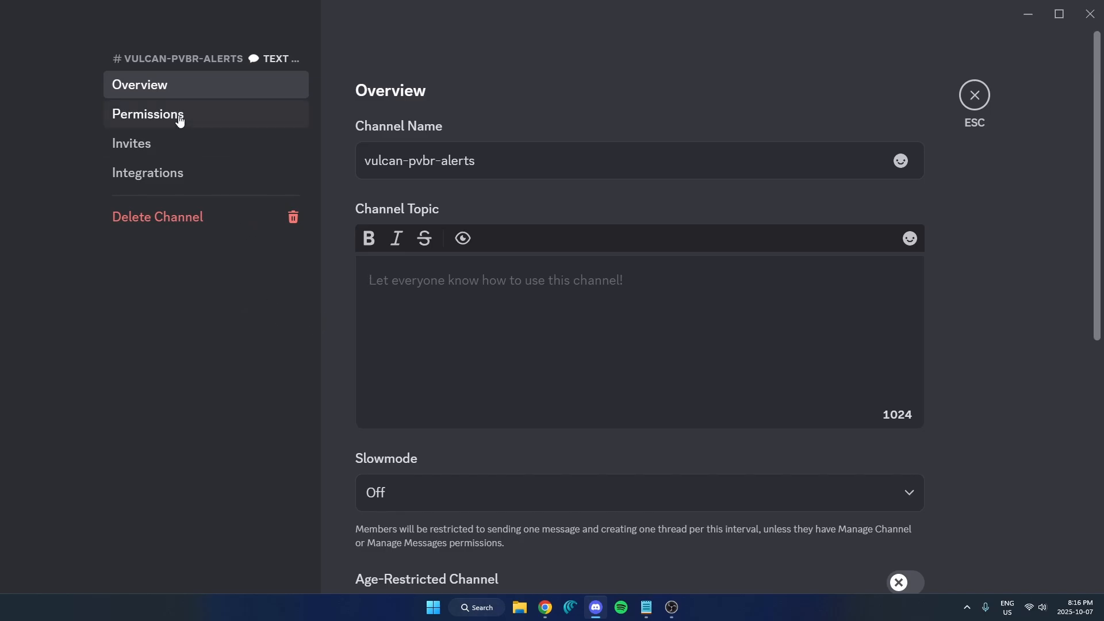
left_click(147, 114)
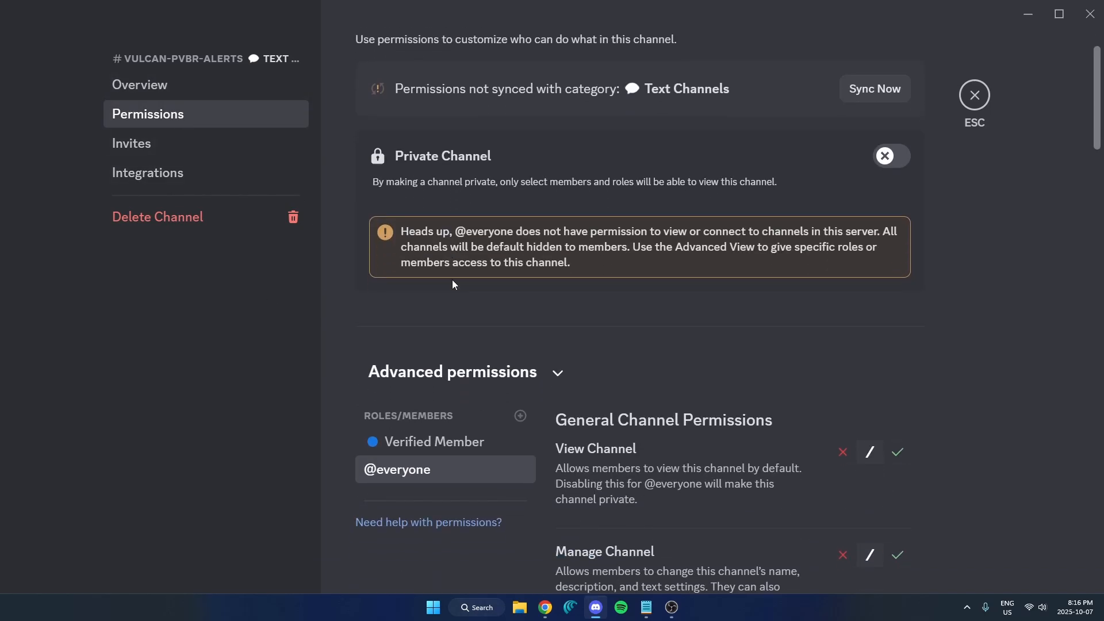
scroll("down", 3)
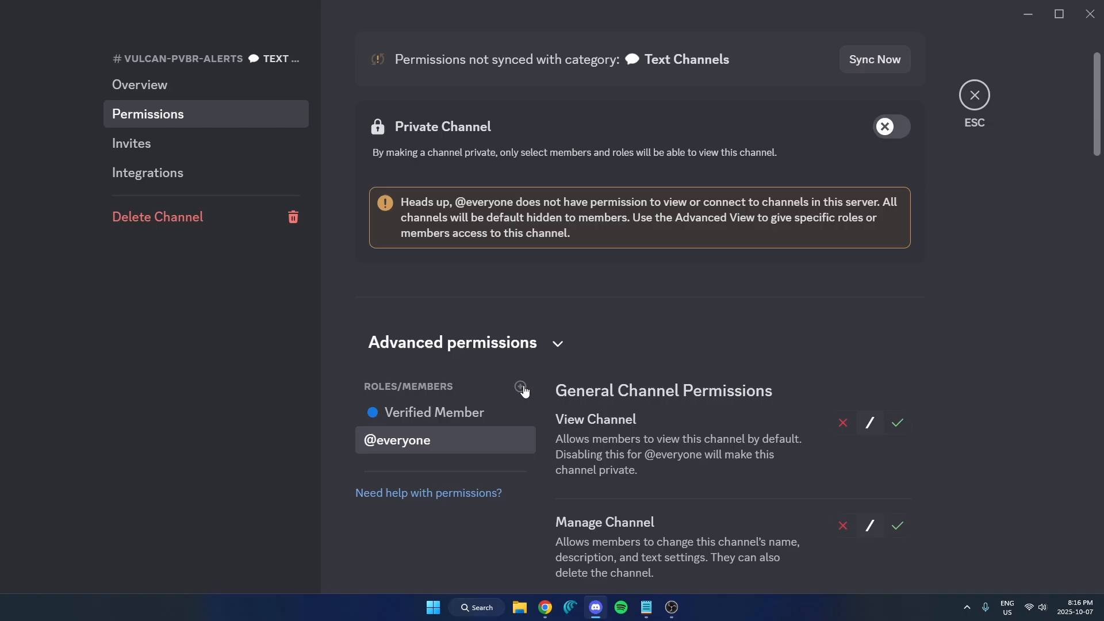
left_click(520, 386)
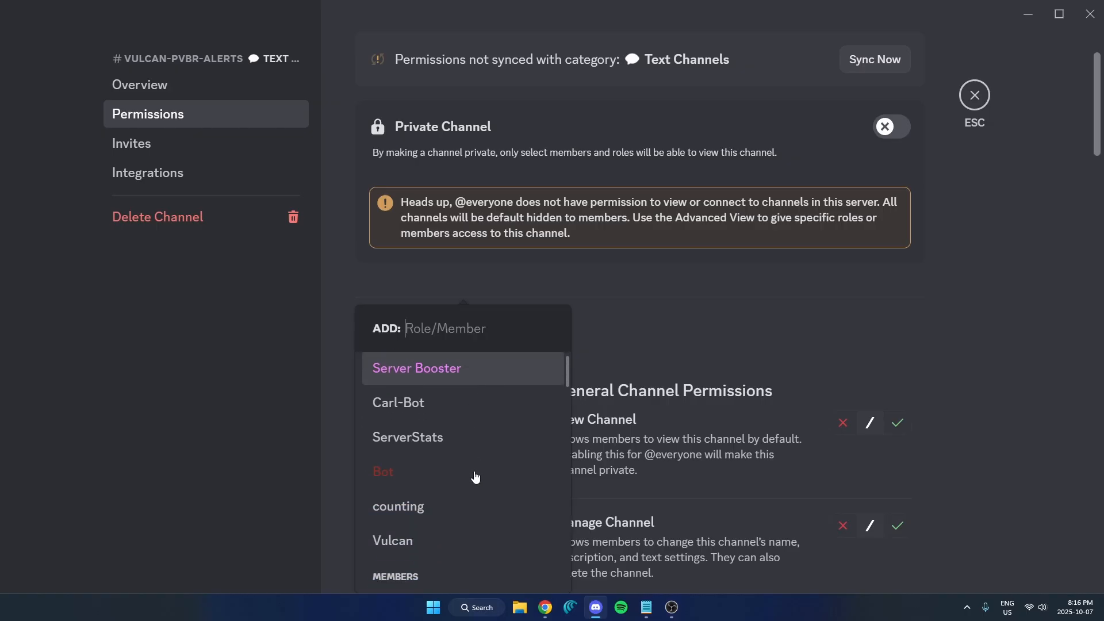
mouse_move(421, 540)
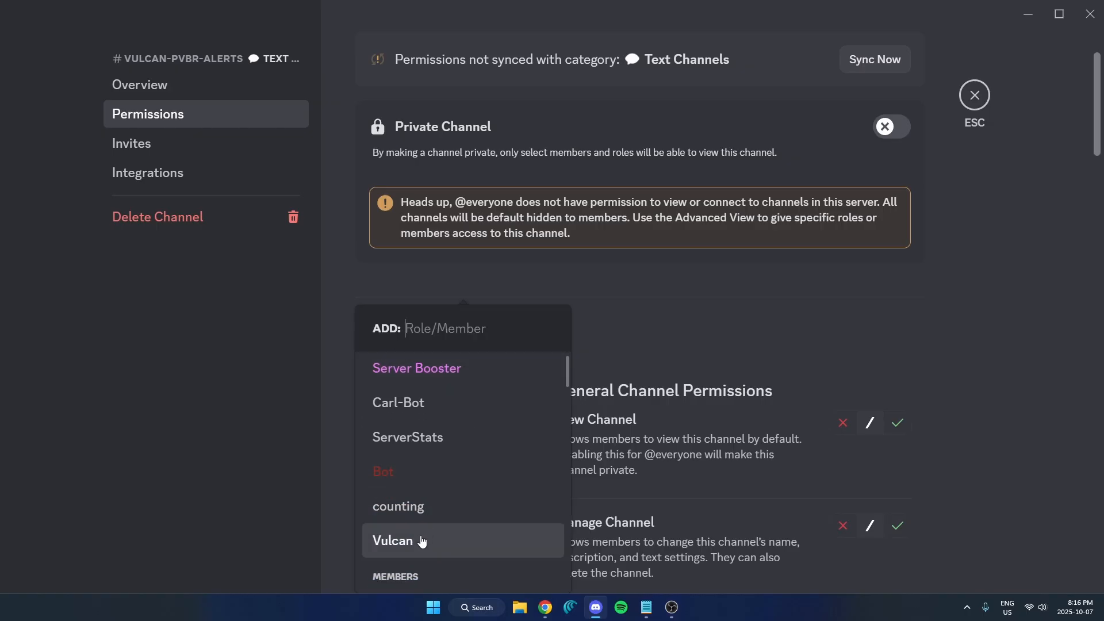
left_click(393, 541)
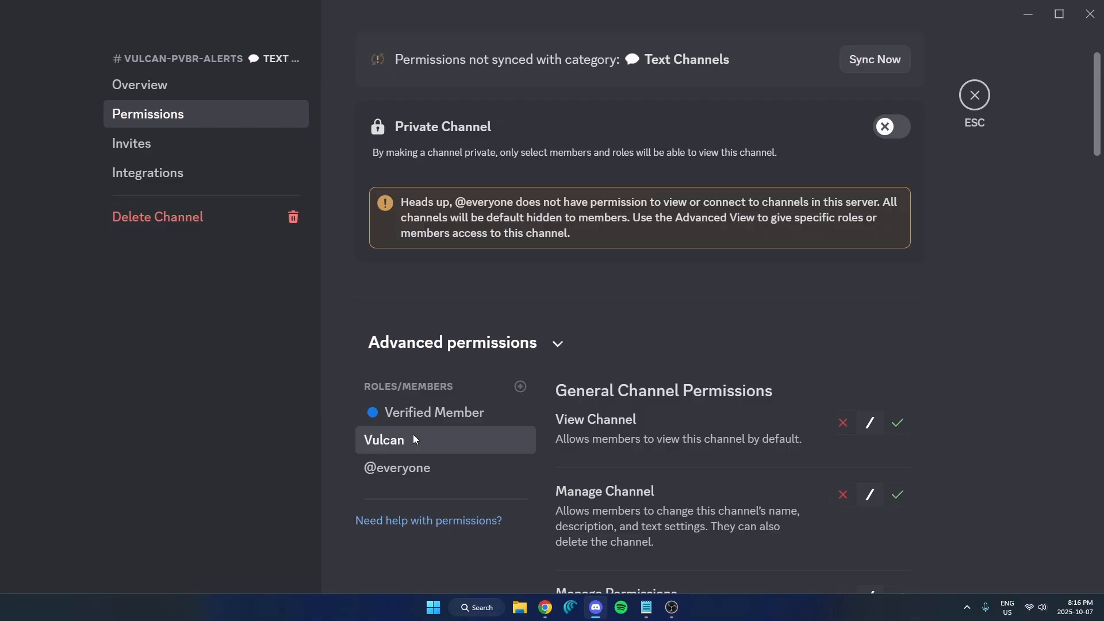
mouse_move(655, 461)
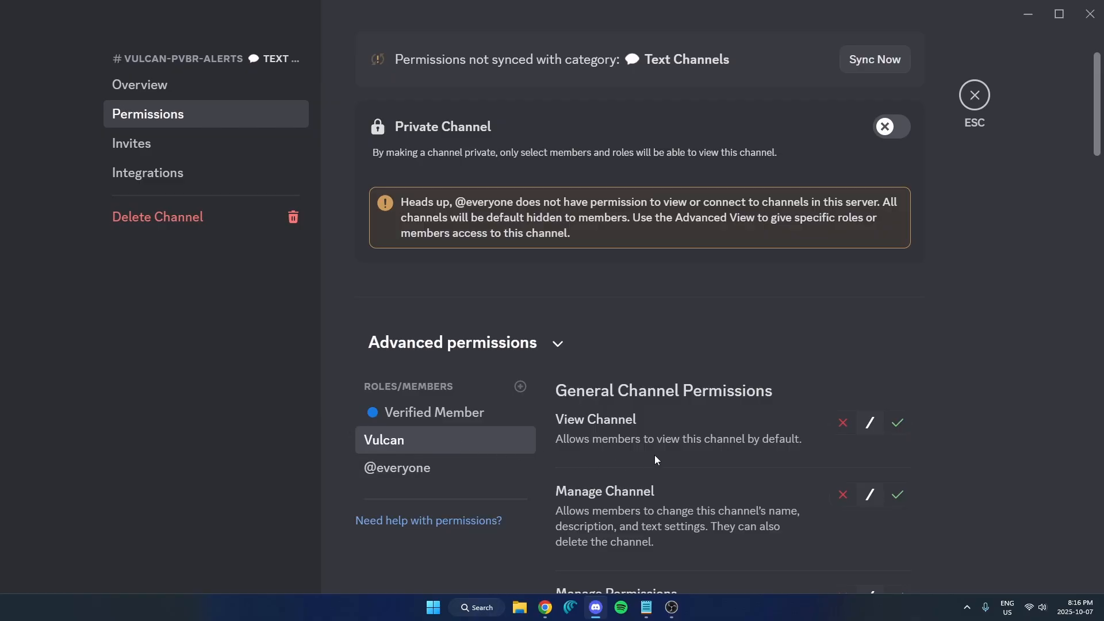
- Allow Manage Webhooks for Vulcan in vulcan-pvbr-alerts, save the change and return to the channel
scroll("down", 3)
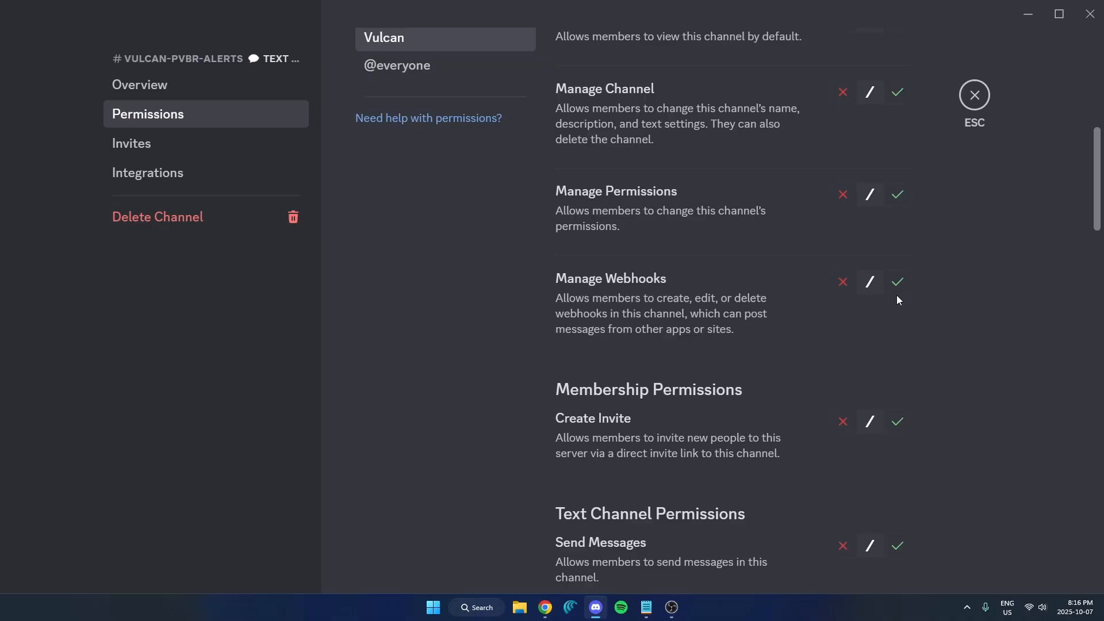
left_click(897, 282)
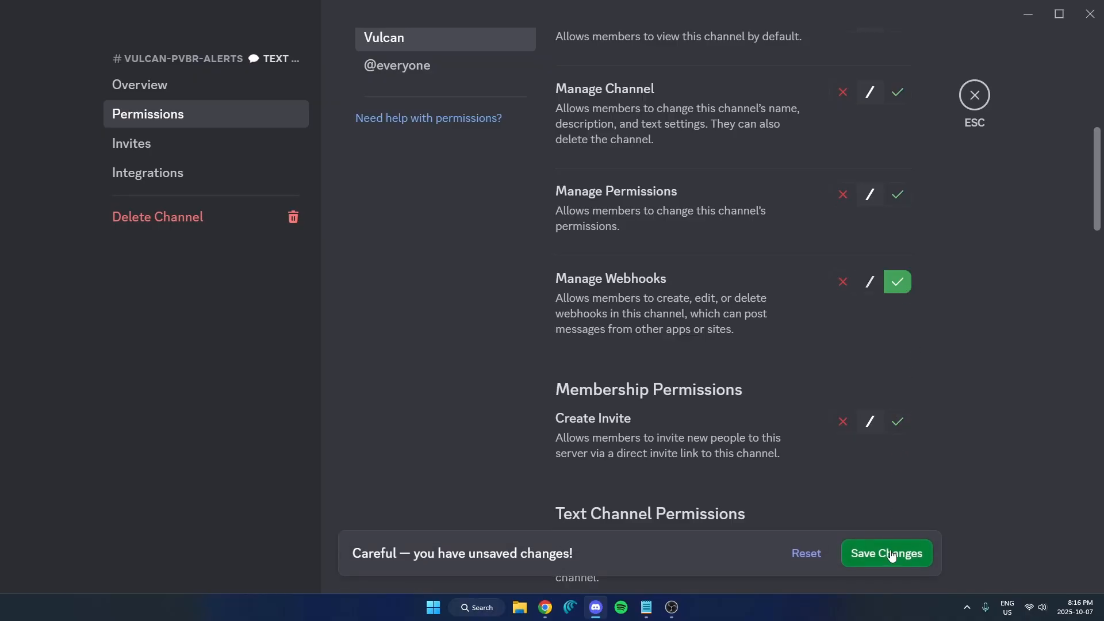
left_click(887, 553)
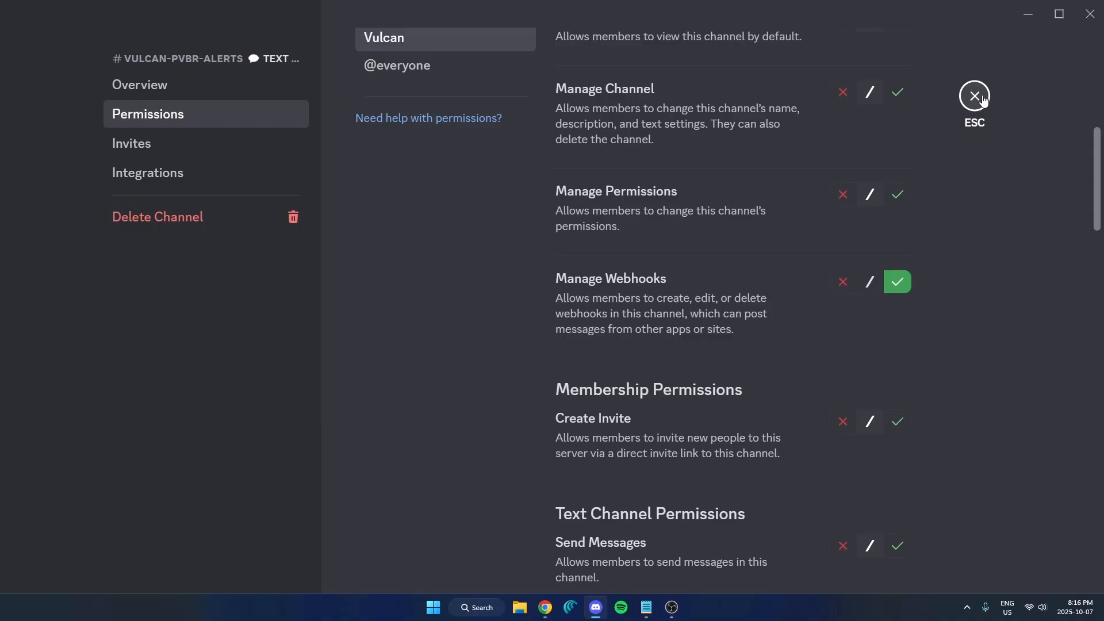
left_click(974, 96)
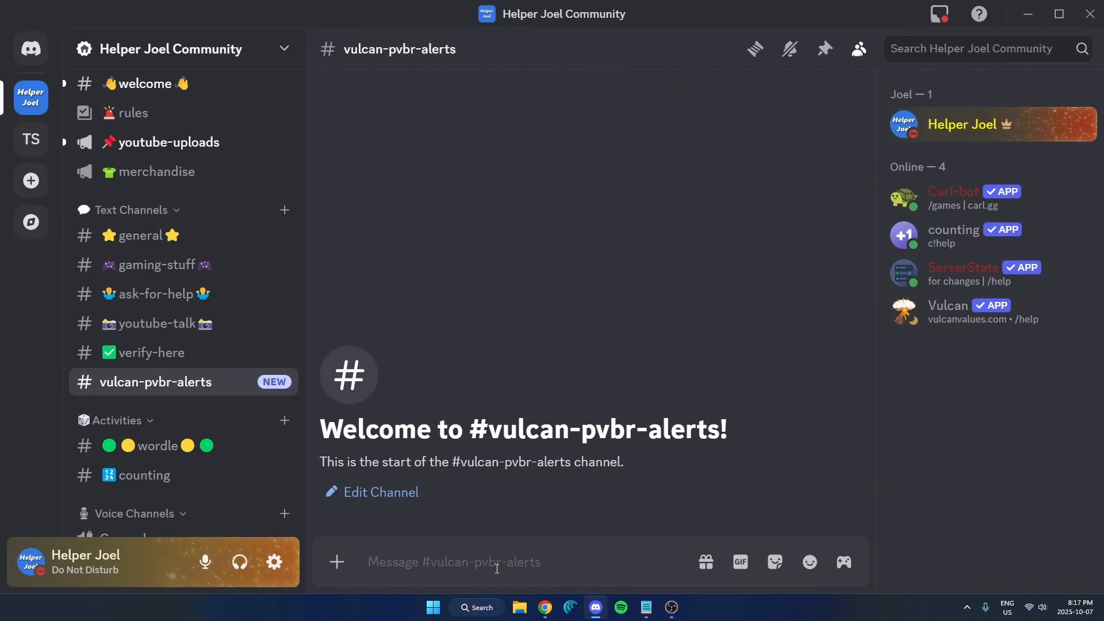
- Enter Vulcan's /stockalert-pvbr pings command in the vulcan-pvbr-alerts message box
type("/stockalert-")
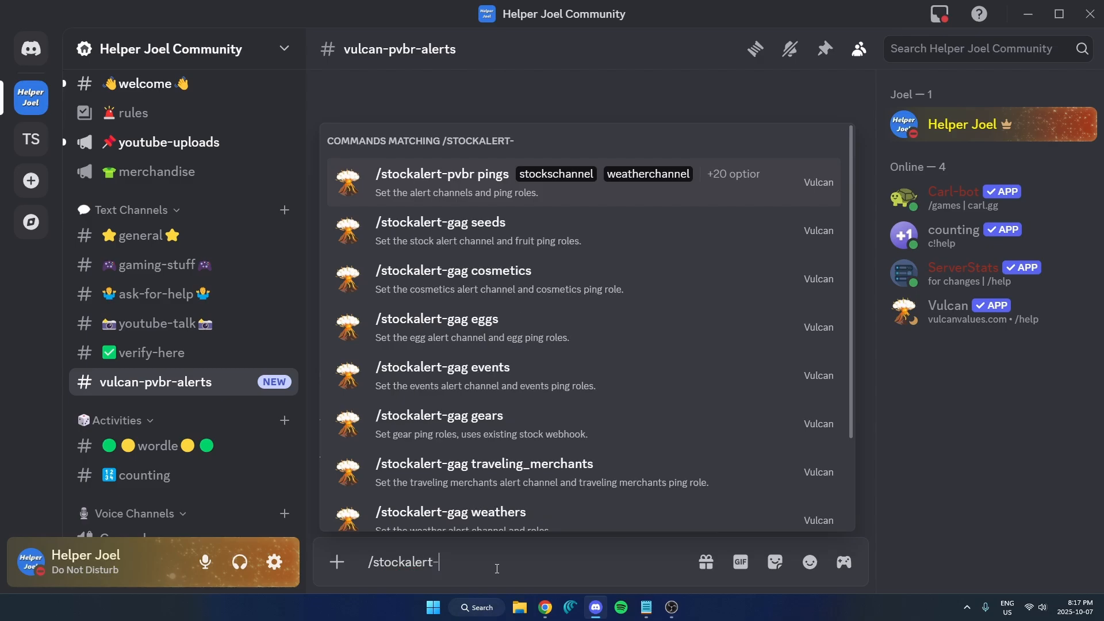
type("pvbr")
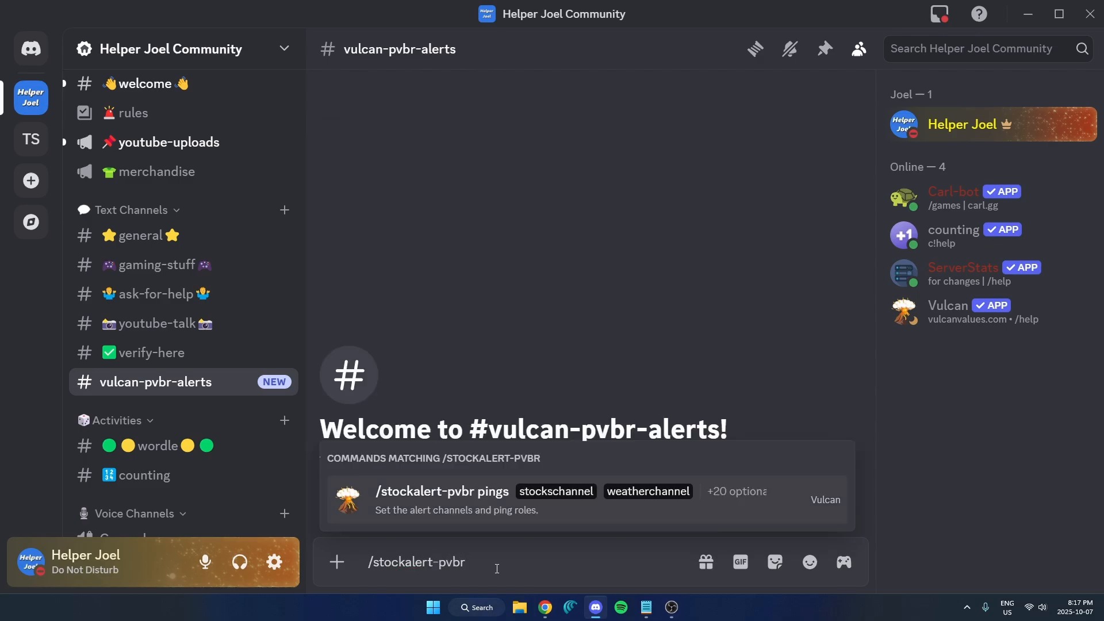
type("pings")
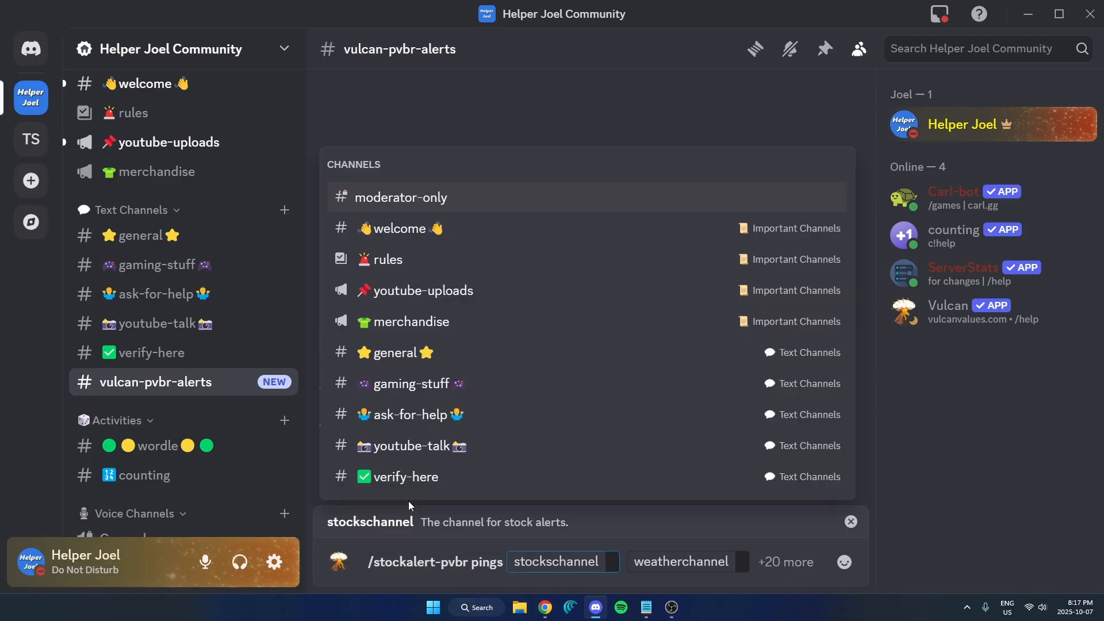
mouse_move(482, 570)
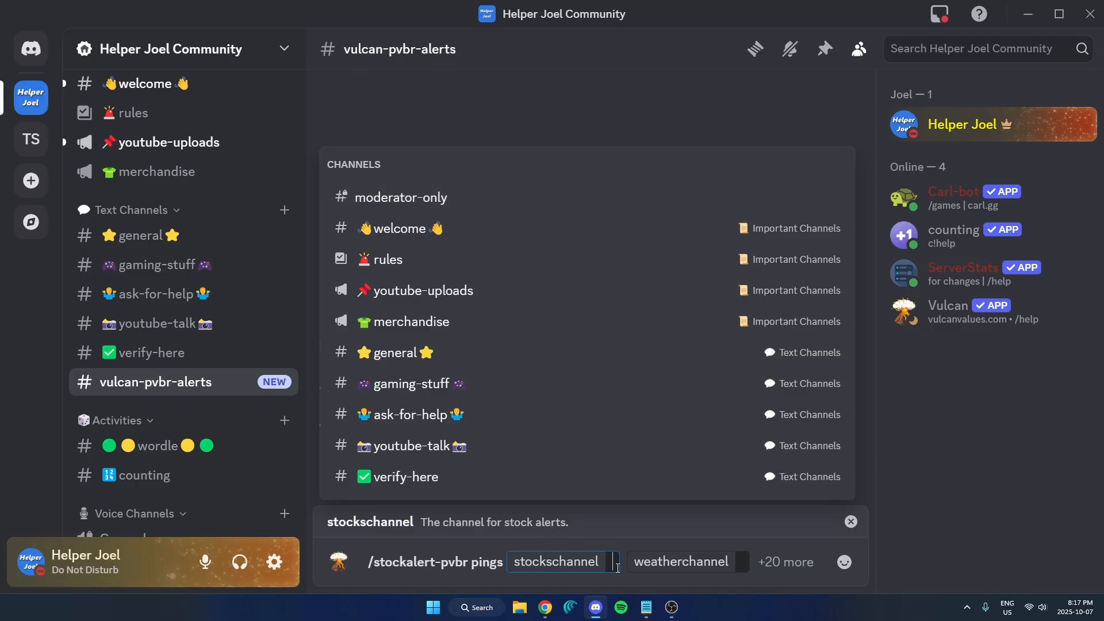
- Set stockschannel and weatherchannel to #vulcan-pvbr-alerts
type("vulcan-pvbr-alerts")
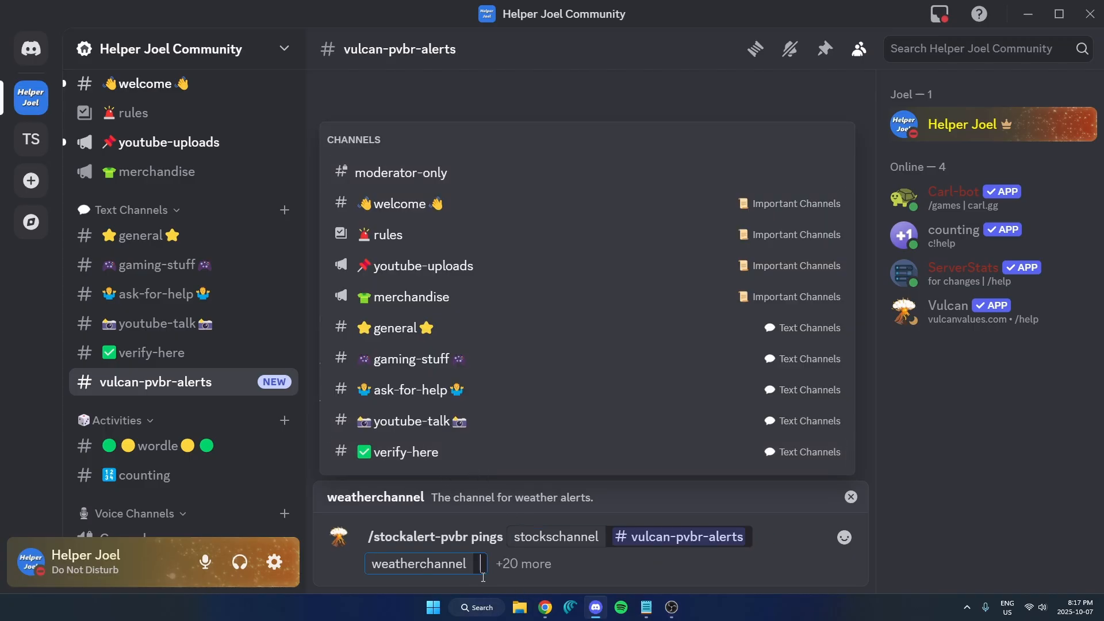
type("vulcan-pvbr-alerts")
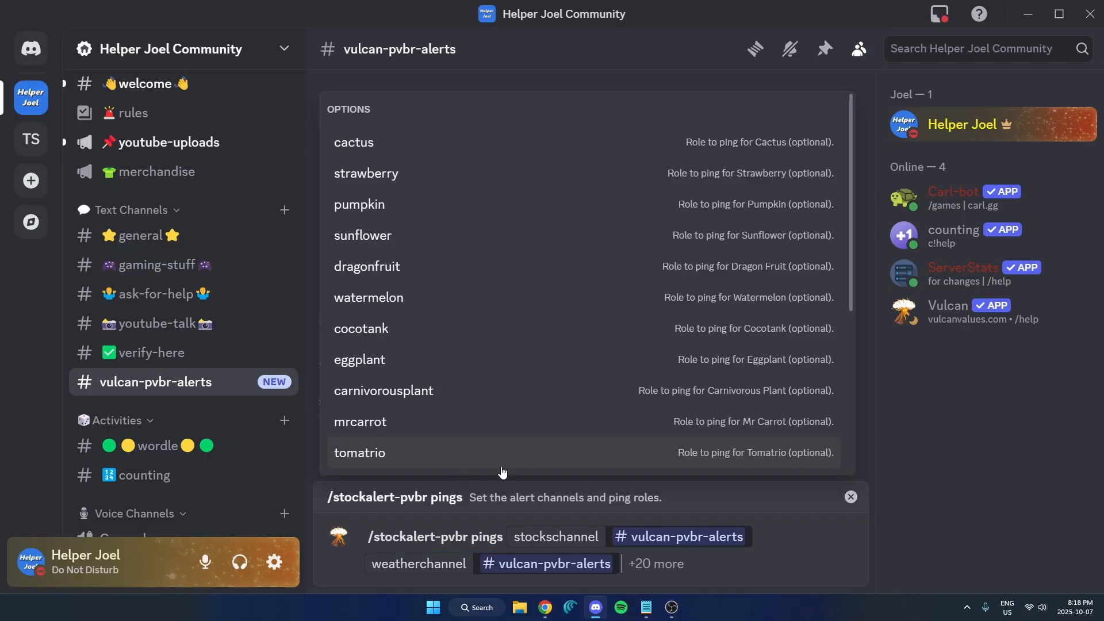
mouse_move(509, 160)
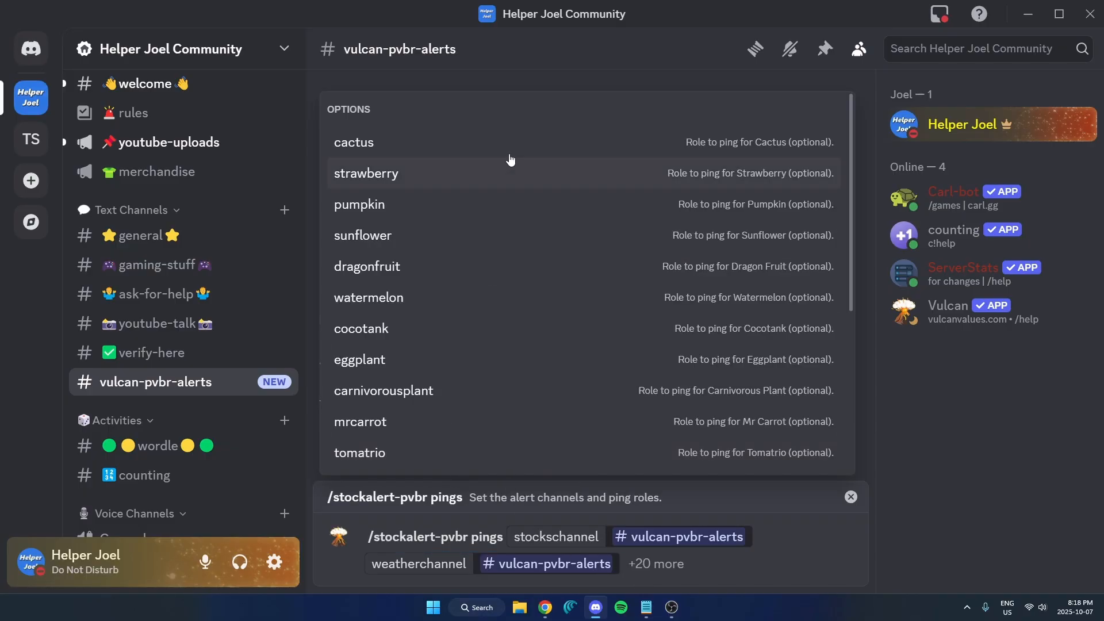
mouse_move(345, 198)
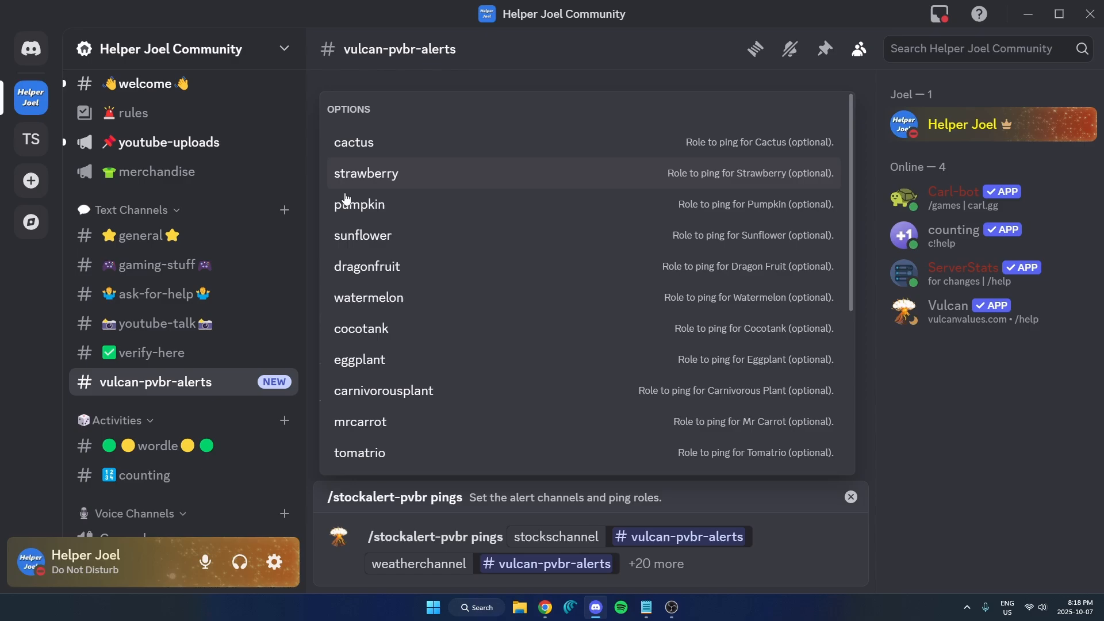
mouse_move(436, 145)
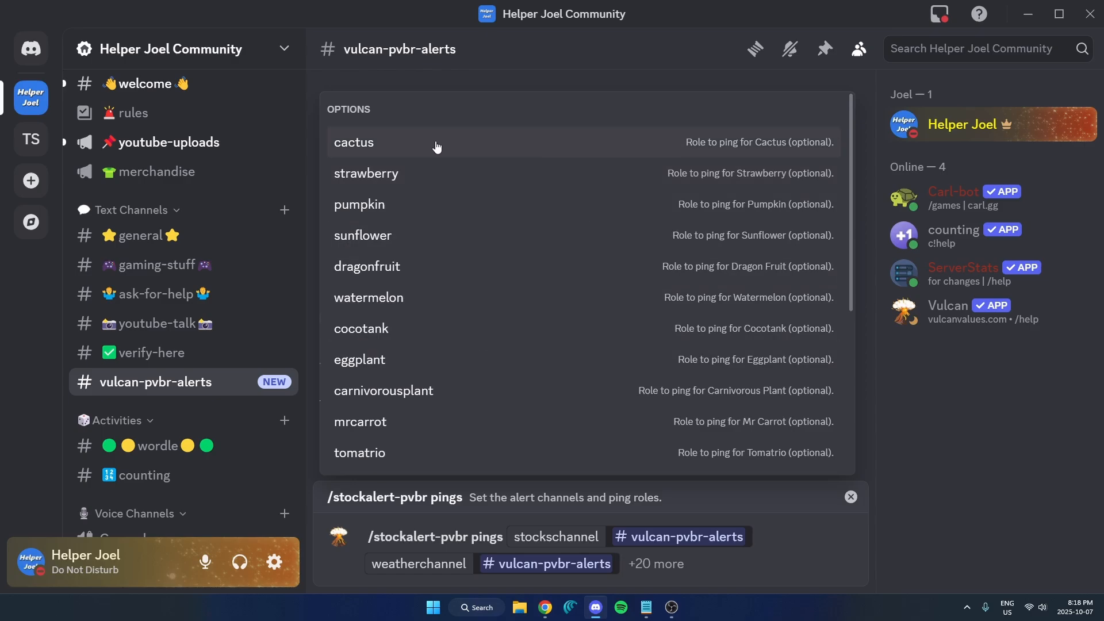
left_click(353, 142)
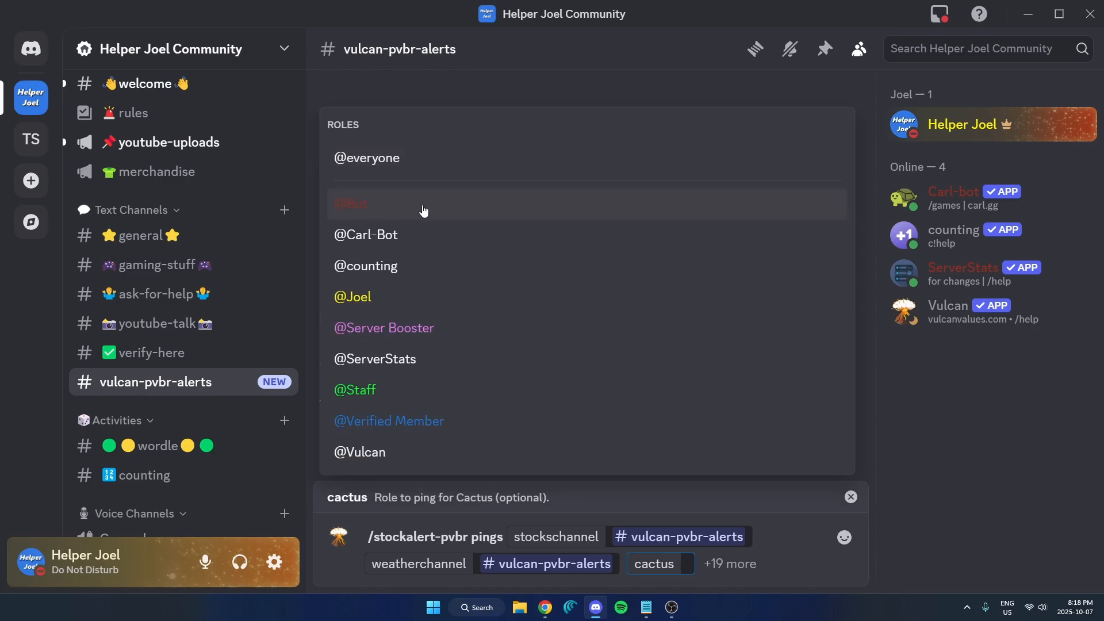
mouse_move(576, 407)
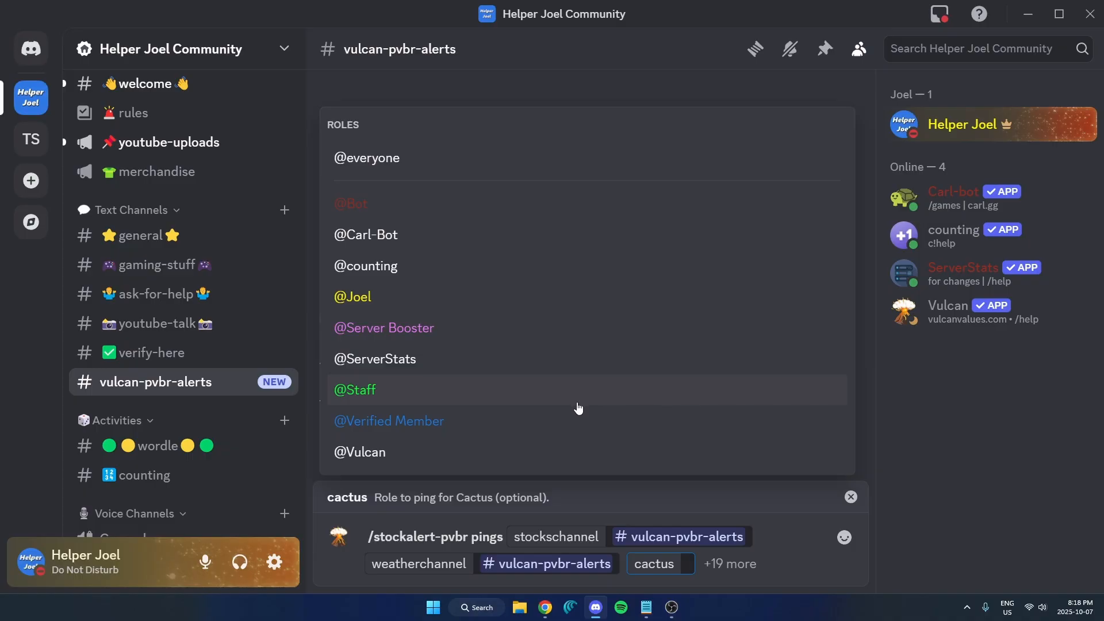
mouse_move(585, 408)
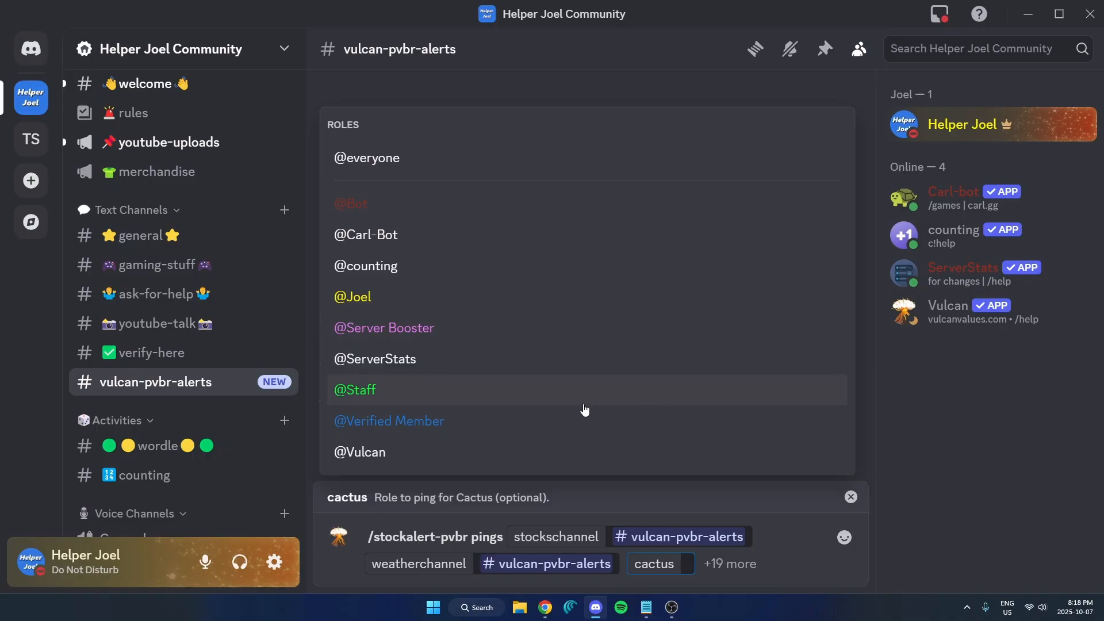
left_click(684, 564)
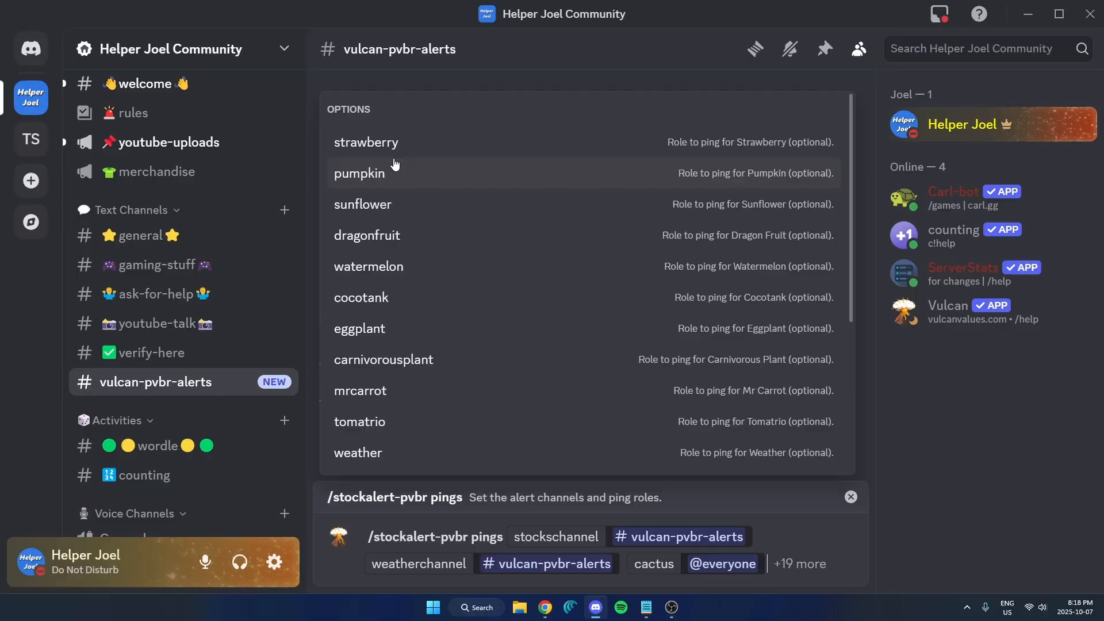
mouse_move(763, 527)
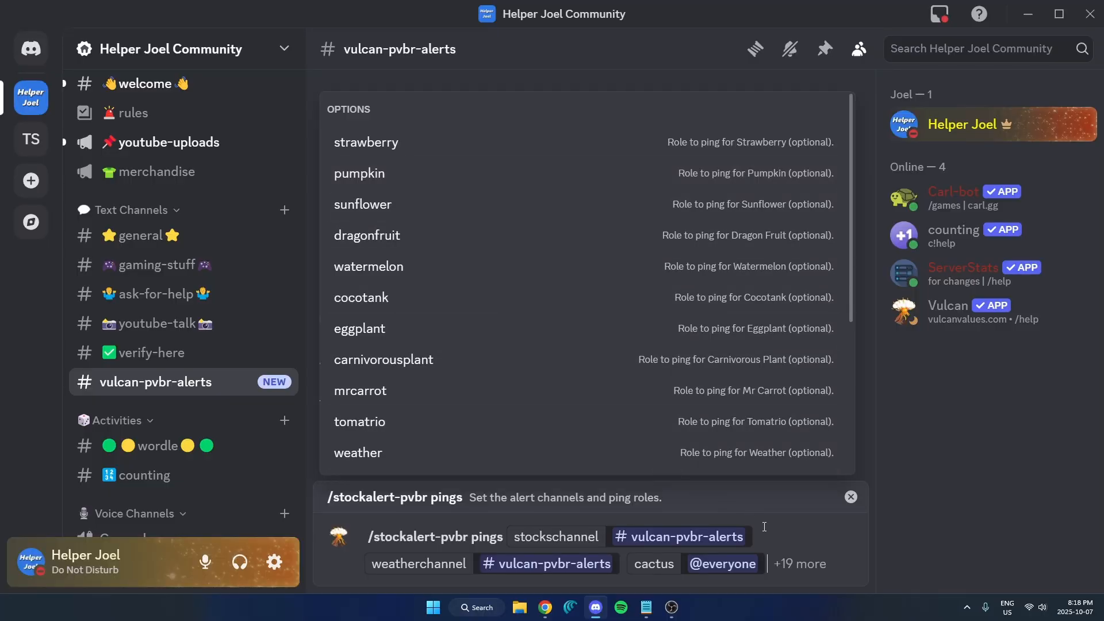
mouse_move(800, 575)
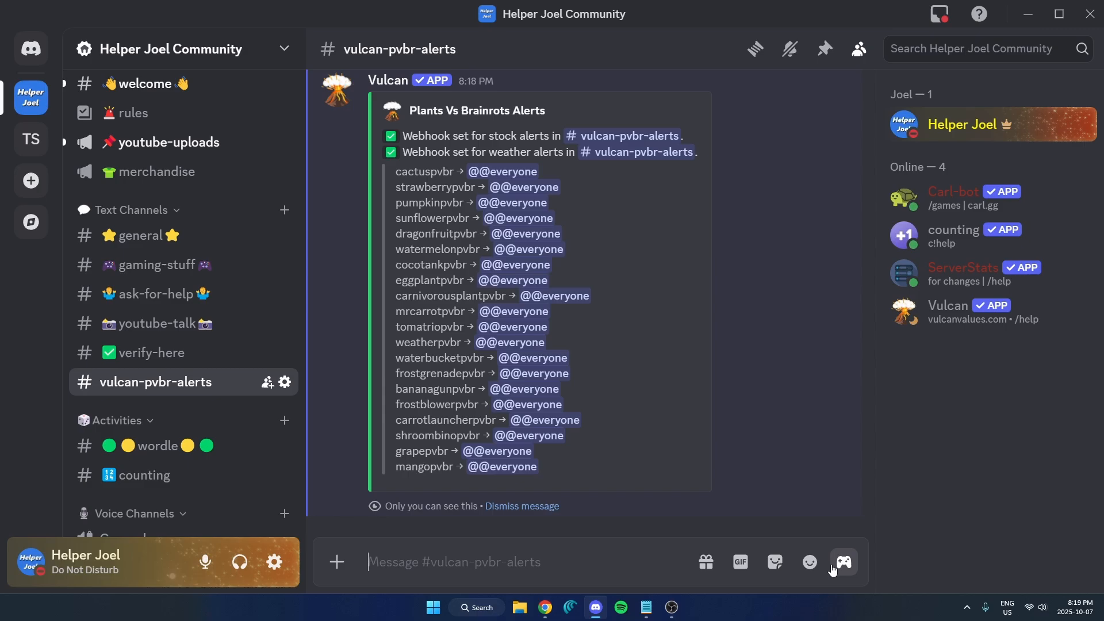
mouse_move(740, 416)
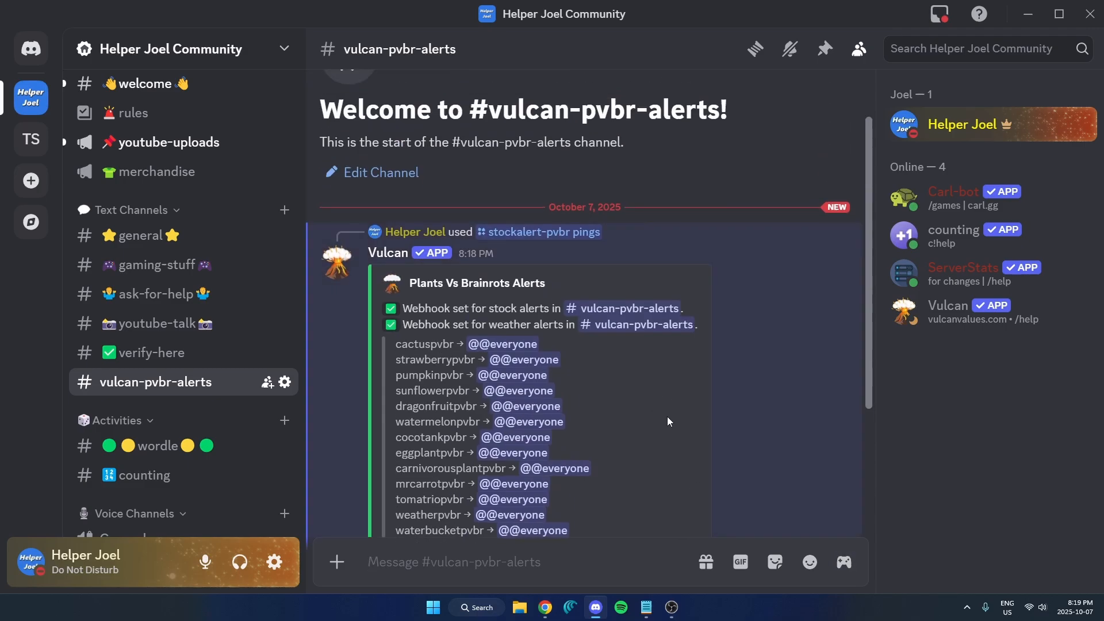
scroll("down", 3)
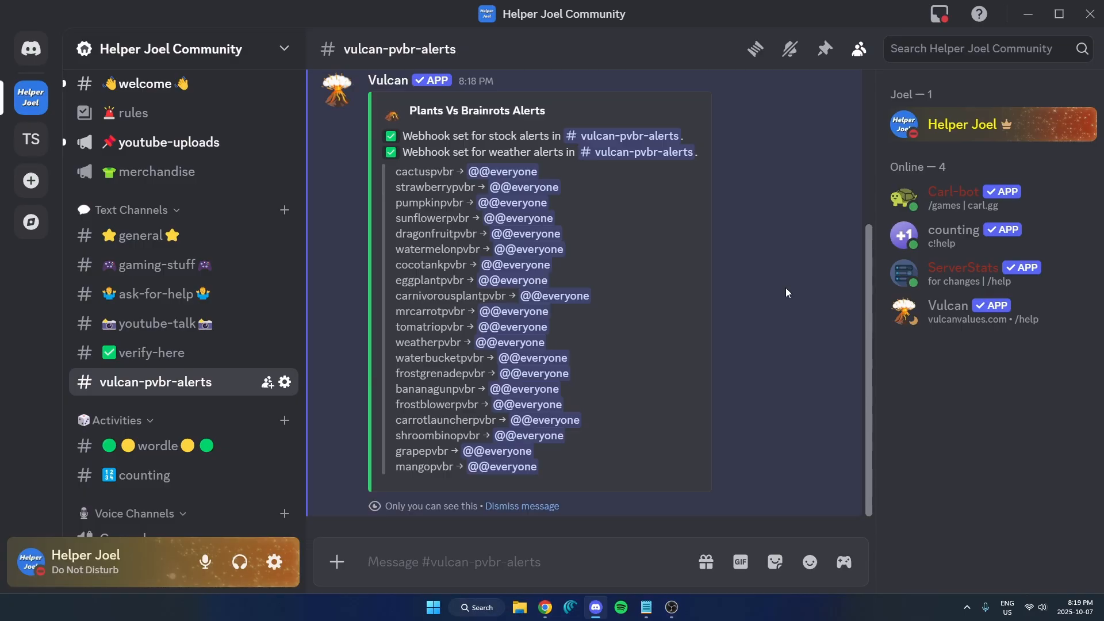
scroll("down", 3)
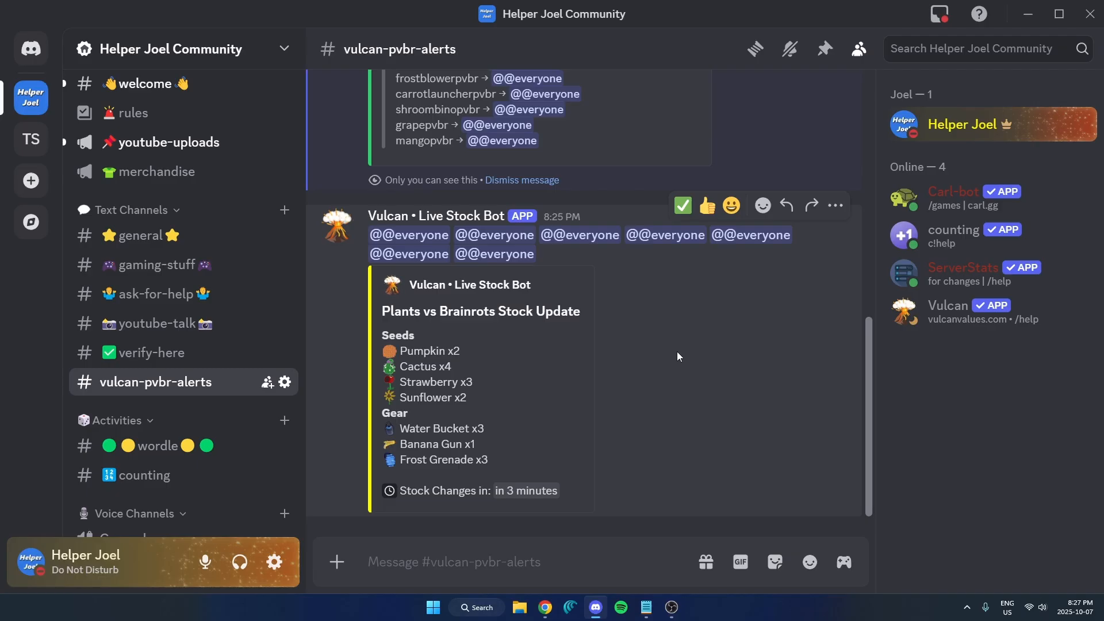
mouse_move(658, 355)
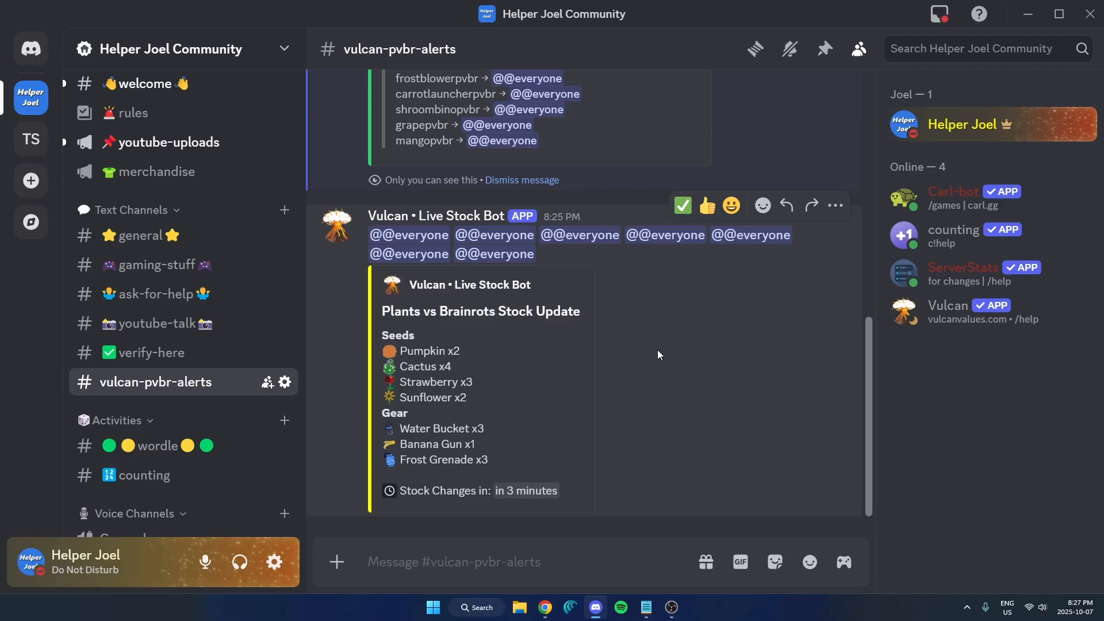
mouse_move(780, 306)
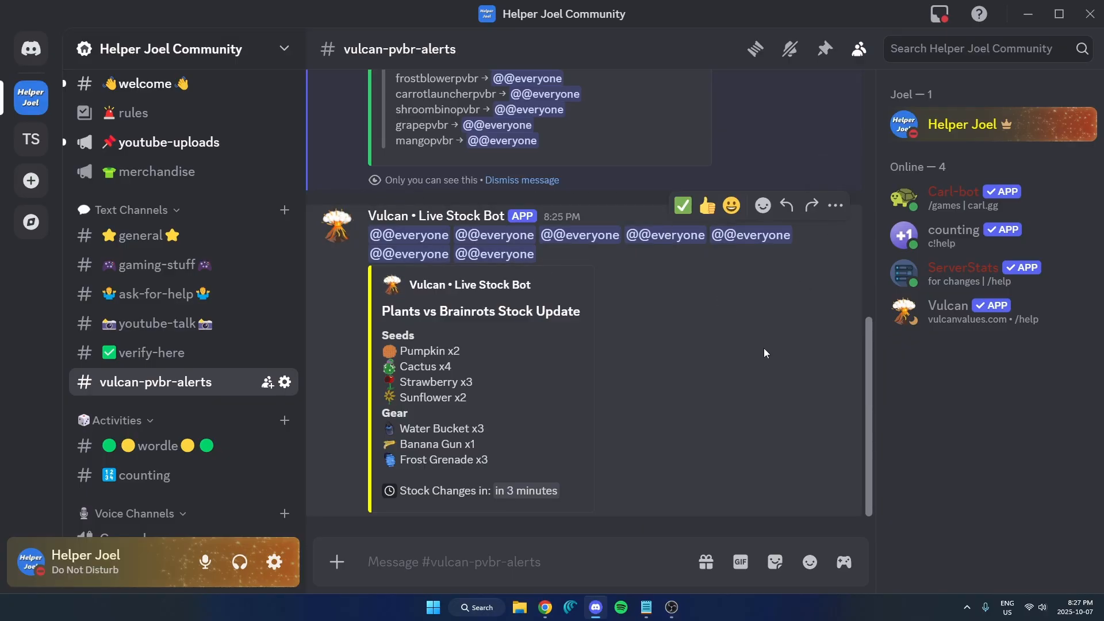
mouse_move(770, 366)
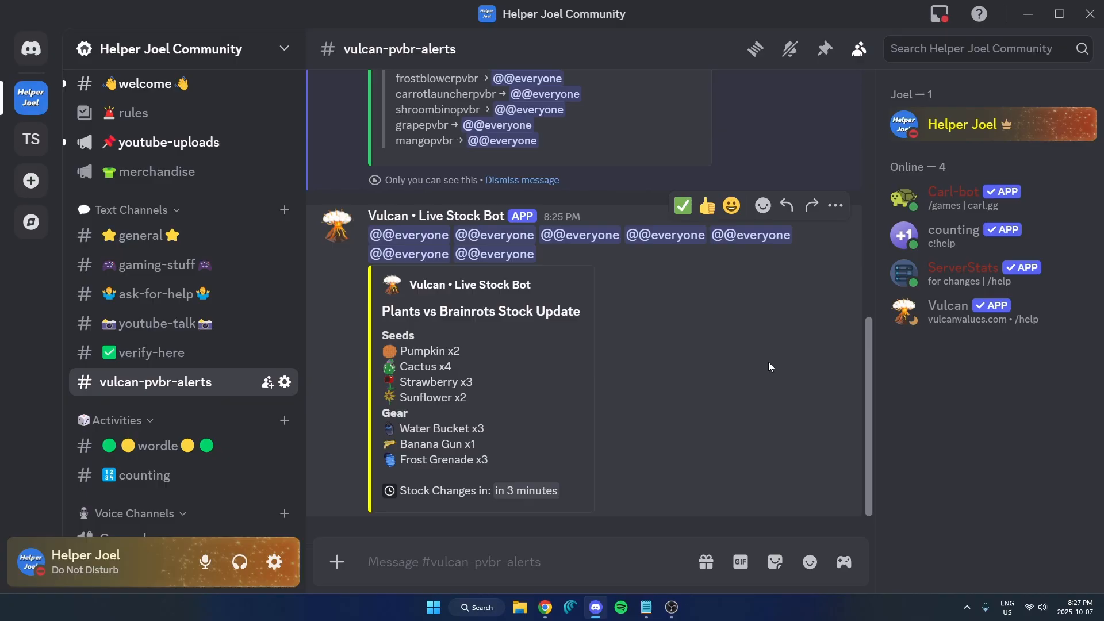
mouse_move(767, 360)
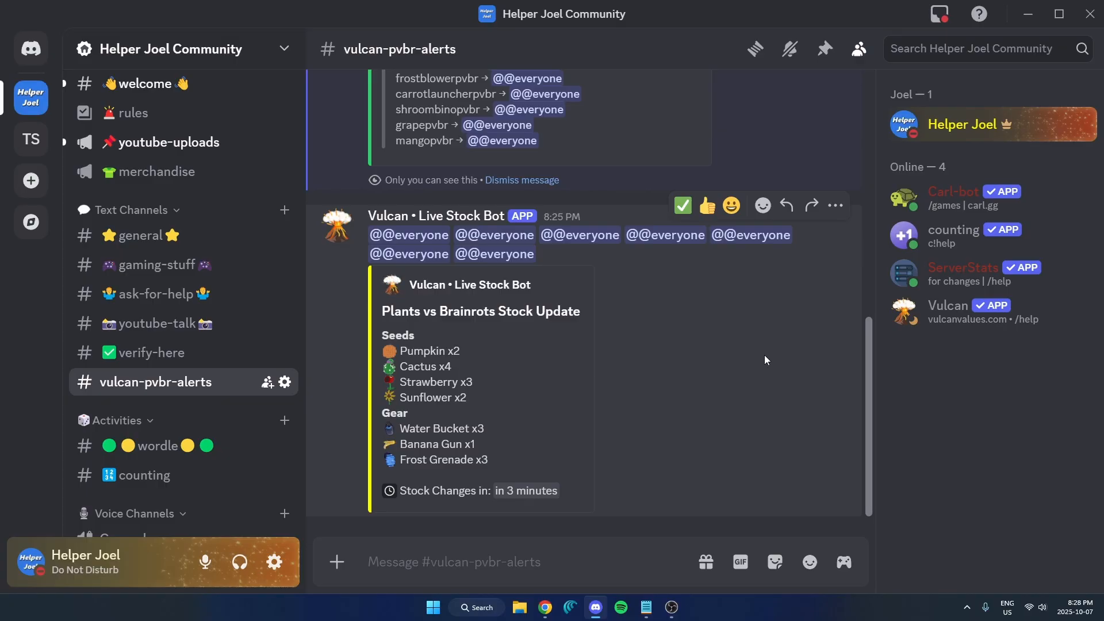
mouse_move(790, 344)
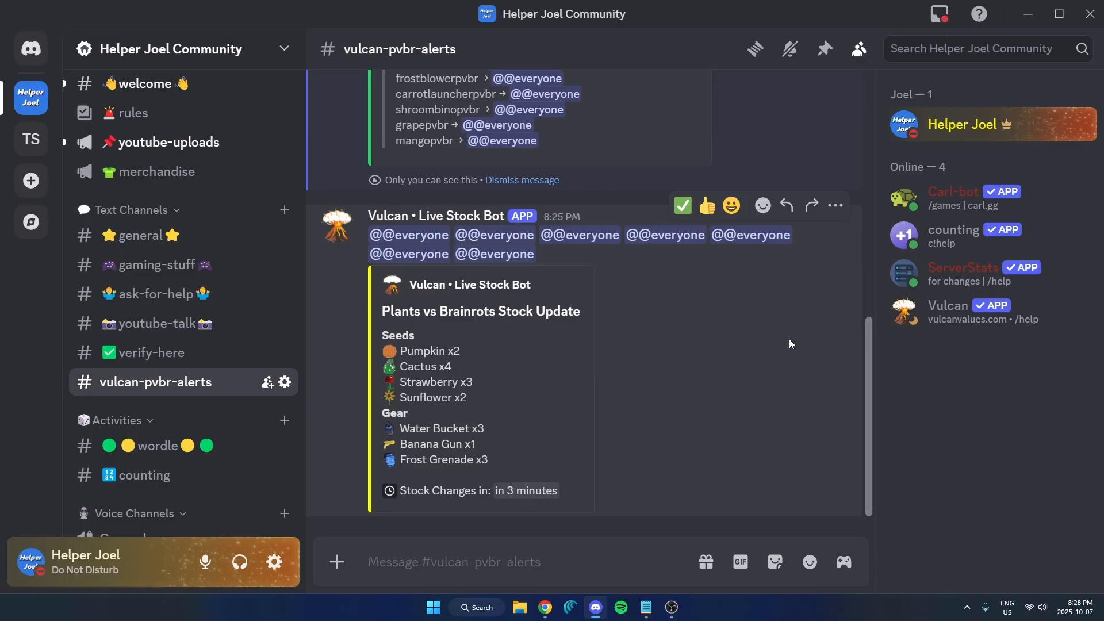
mouse_move(806, 380)
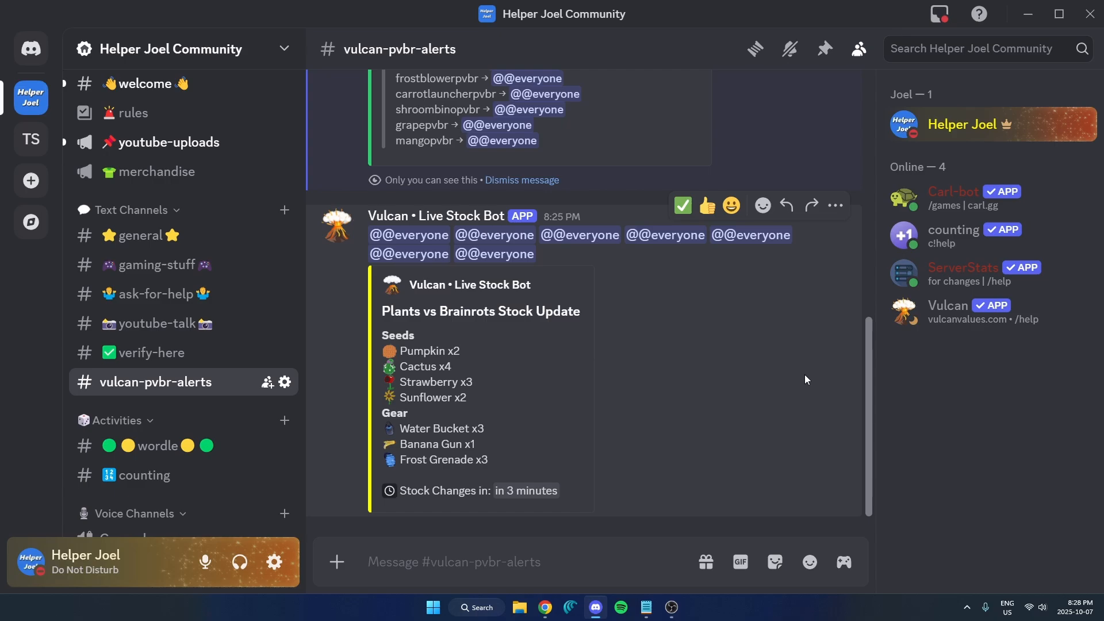